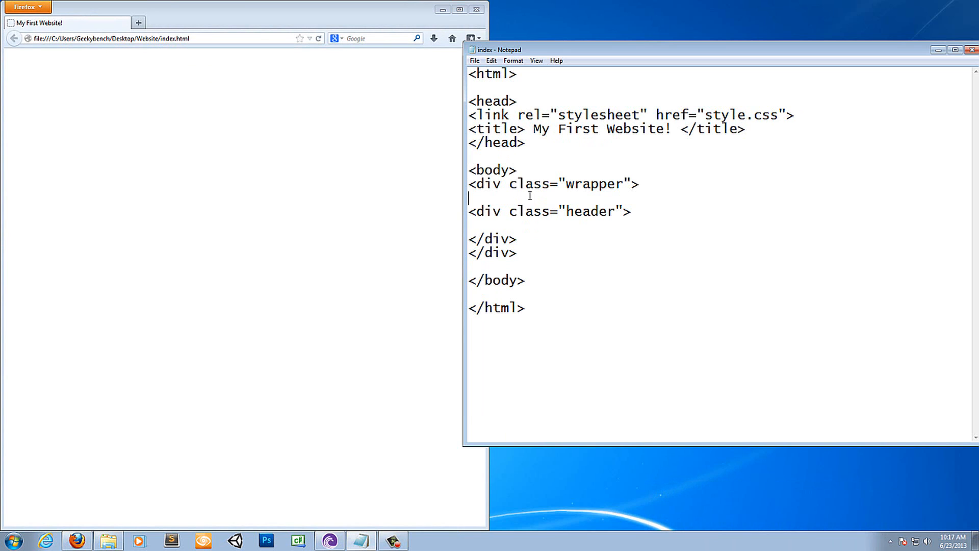
Remove the old header and closing div lines from the index.html body
left_click(513, 60)
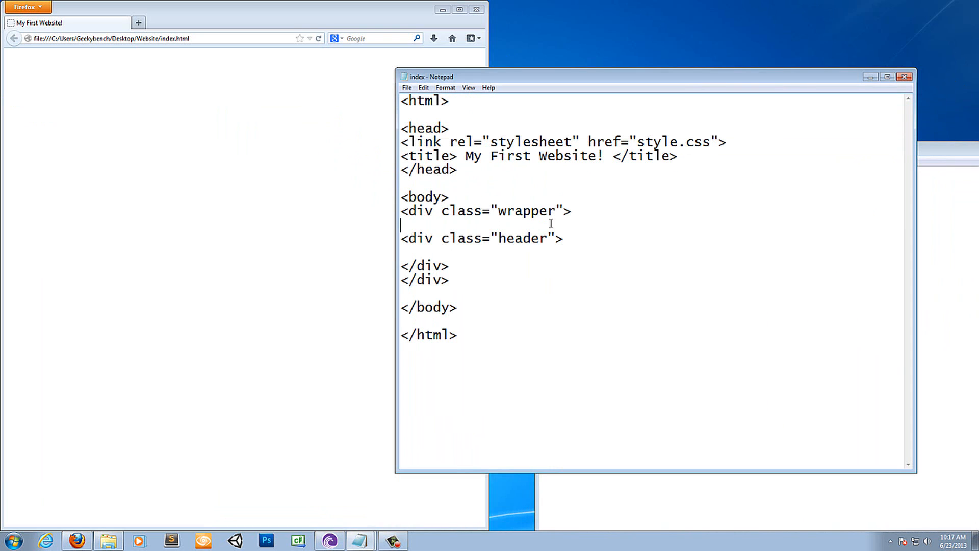
left_click_drag(402, 210, 564, 238)
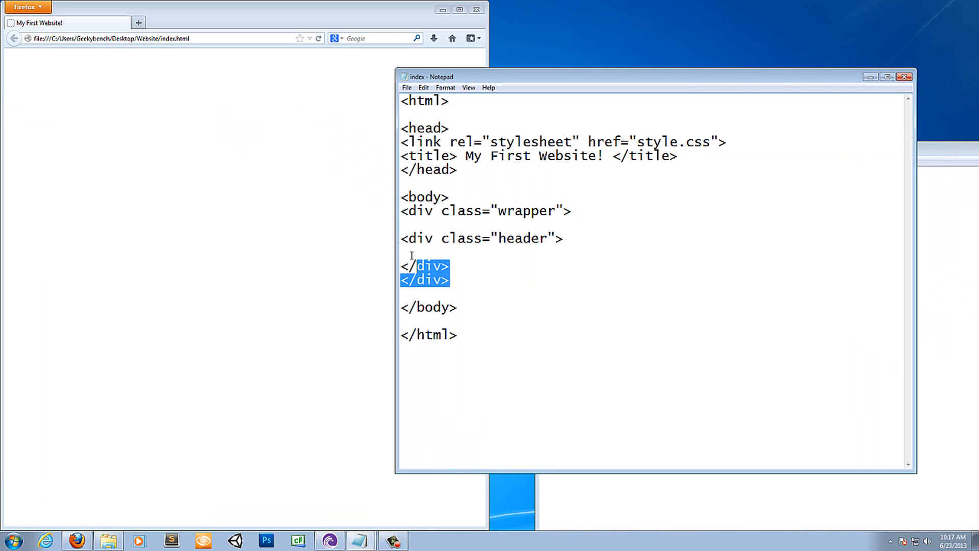
key("Delete")
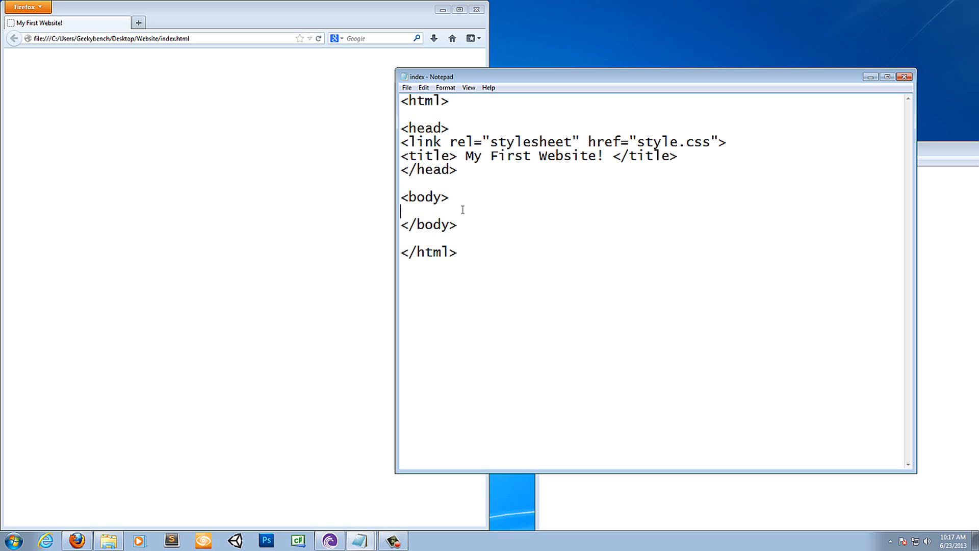
Write the opening tag <div class="wrapper"> in the body, retyping a mistyped start
type("<div")
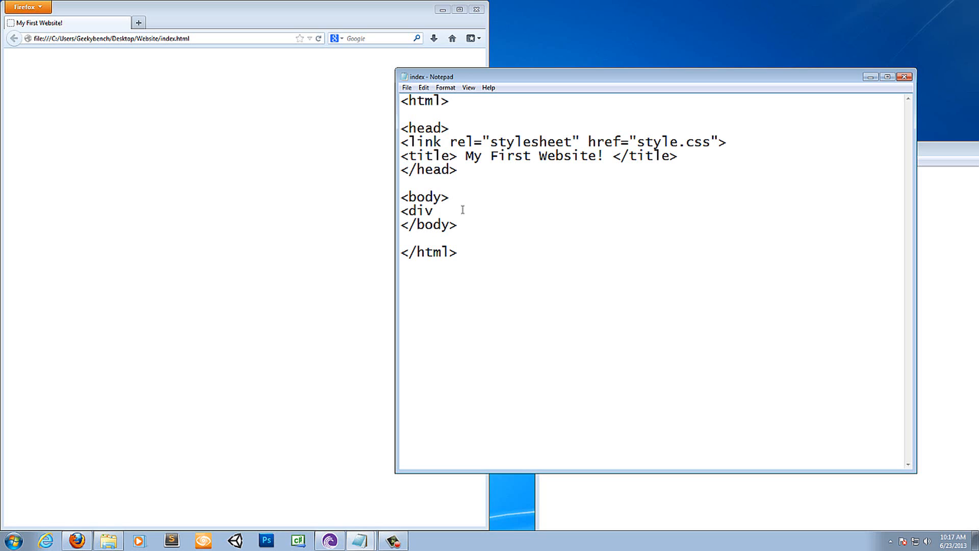
type("=")
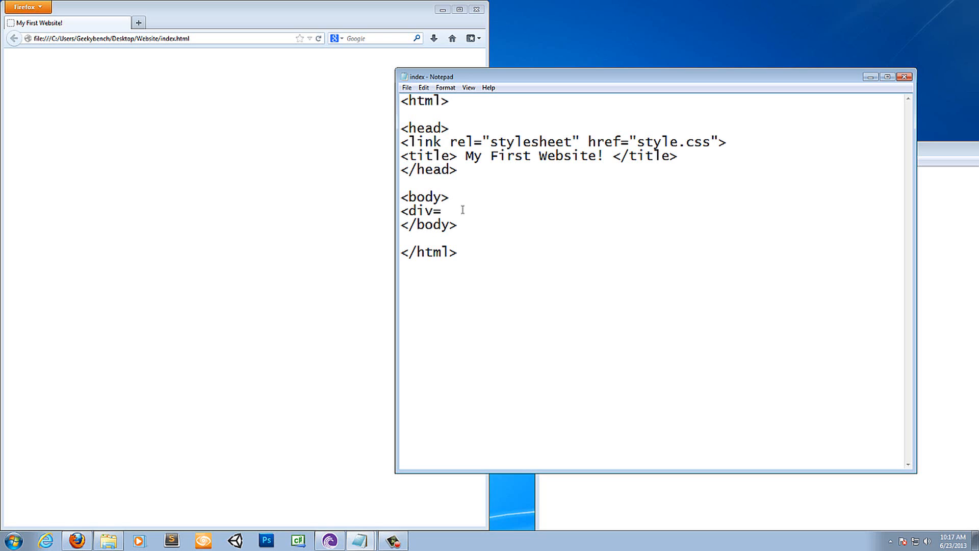
type("class=\"")
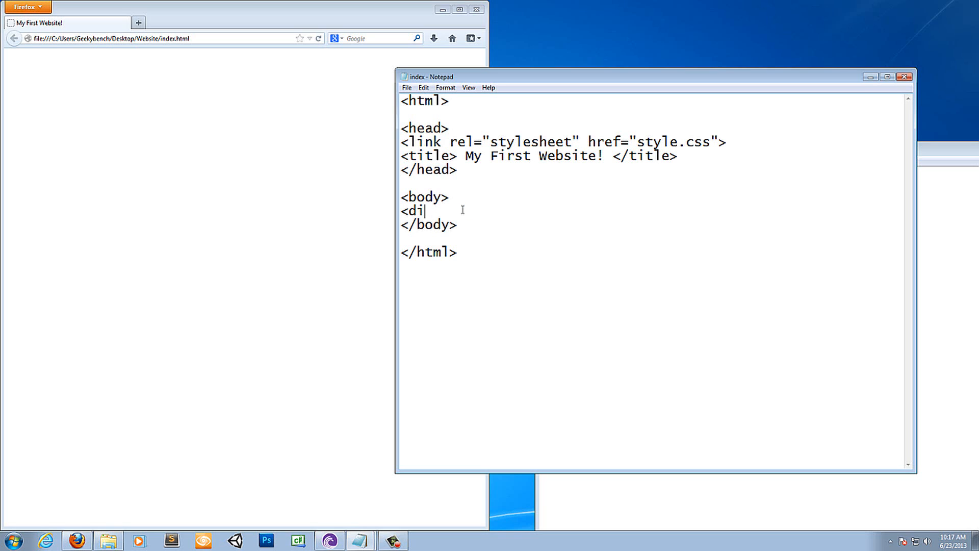
key("Backspace")
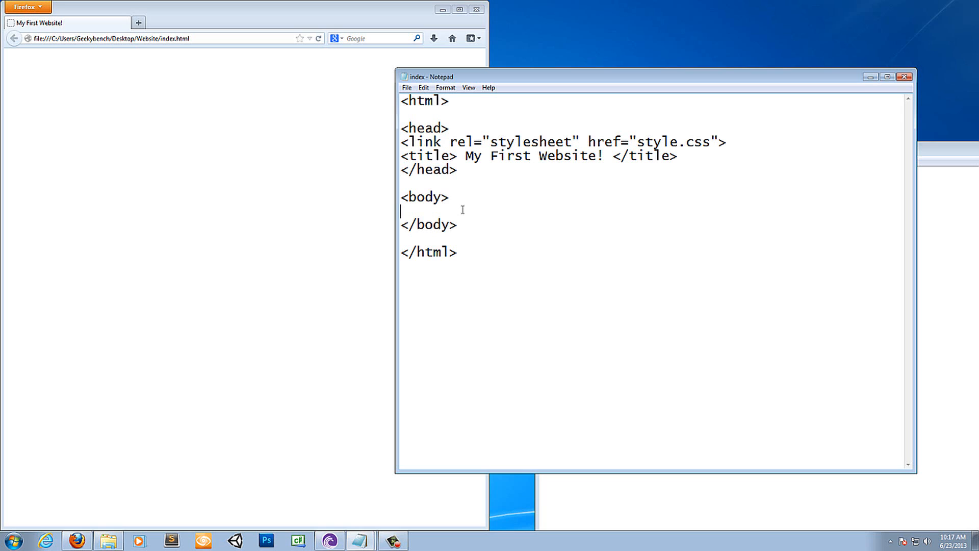
mouse_move(329, 155)
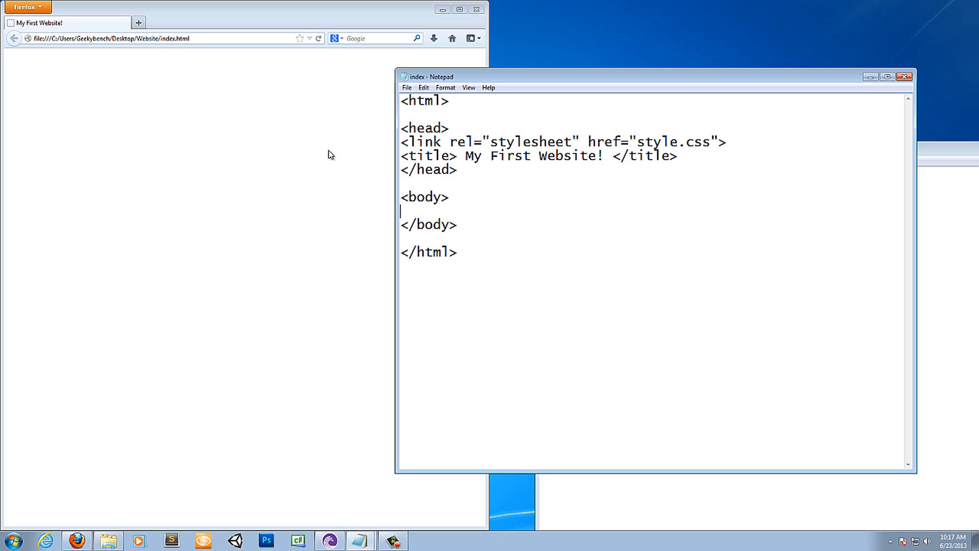
type("<")
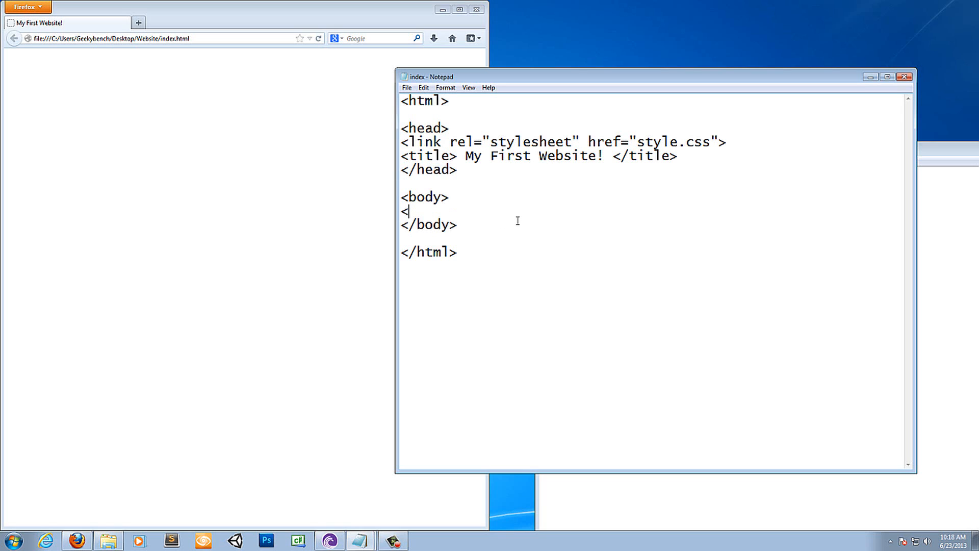
type("div")
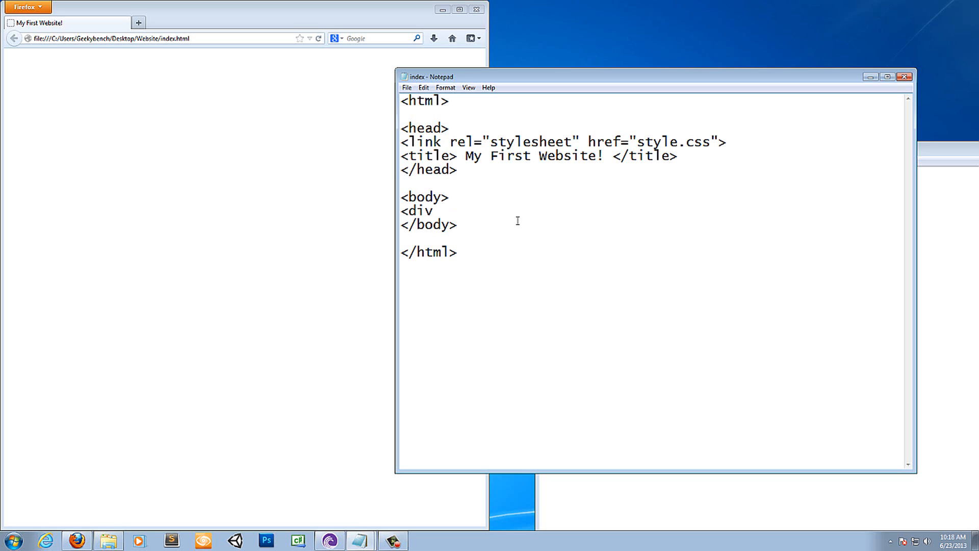
type("class=\"w")
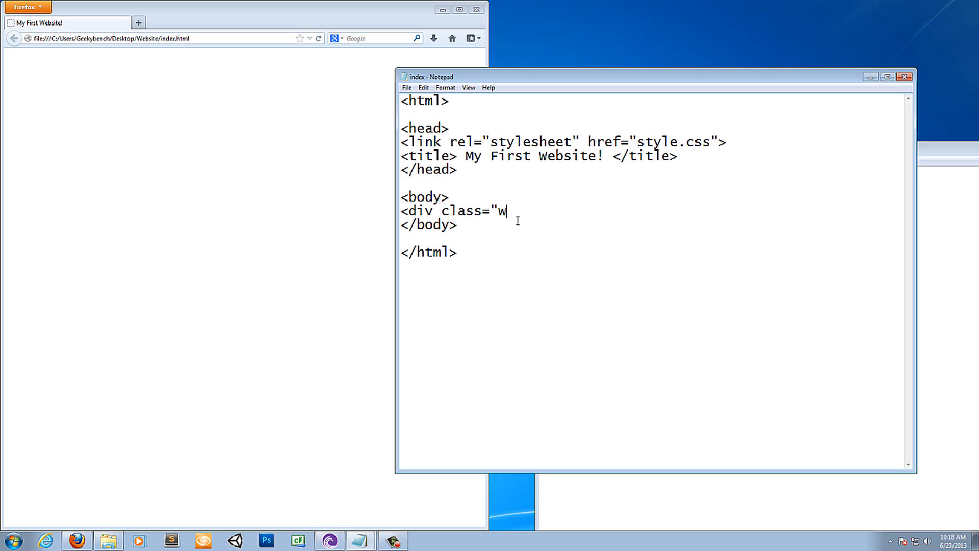
type("rapper\">")
type("</div>")
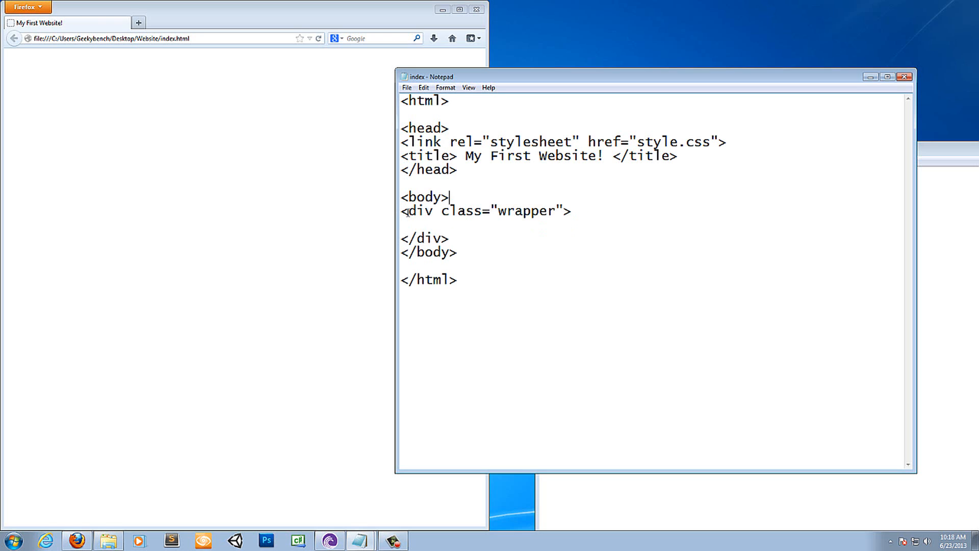
Leave blank lines inside the wrapper div for its future content
double_click(501, 210)
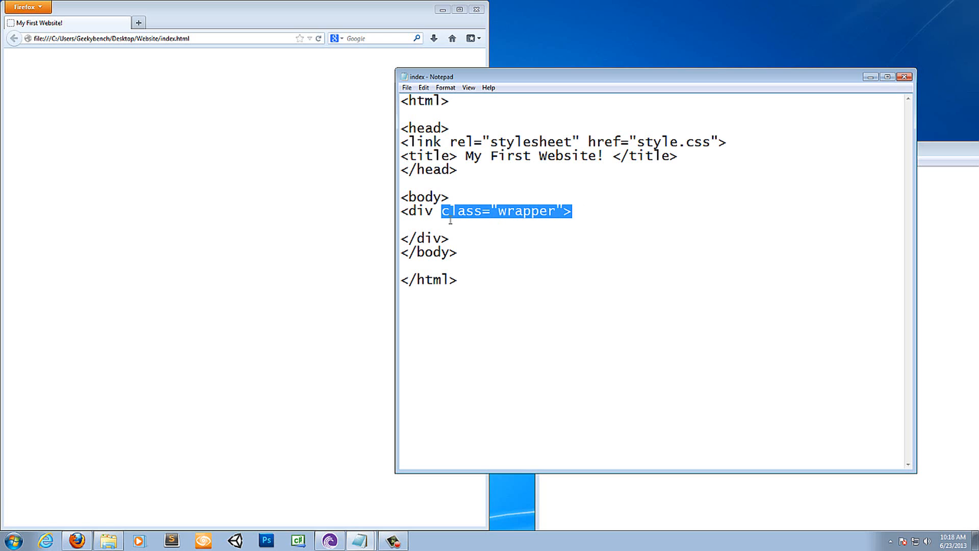
double_click(522, 211)
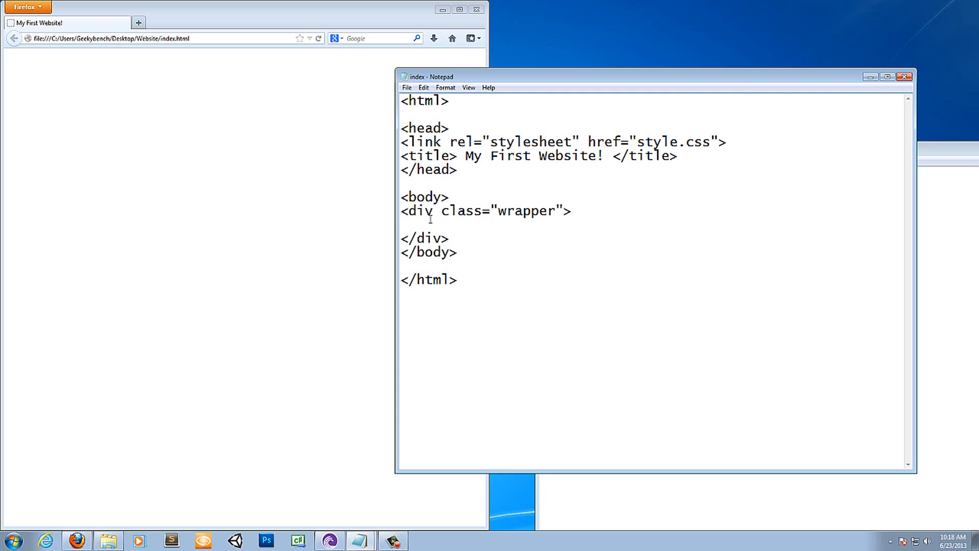
key("enter")
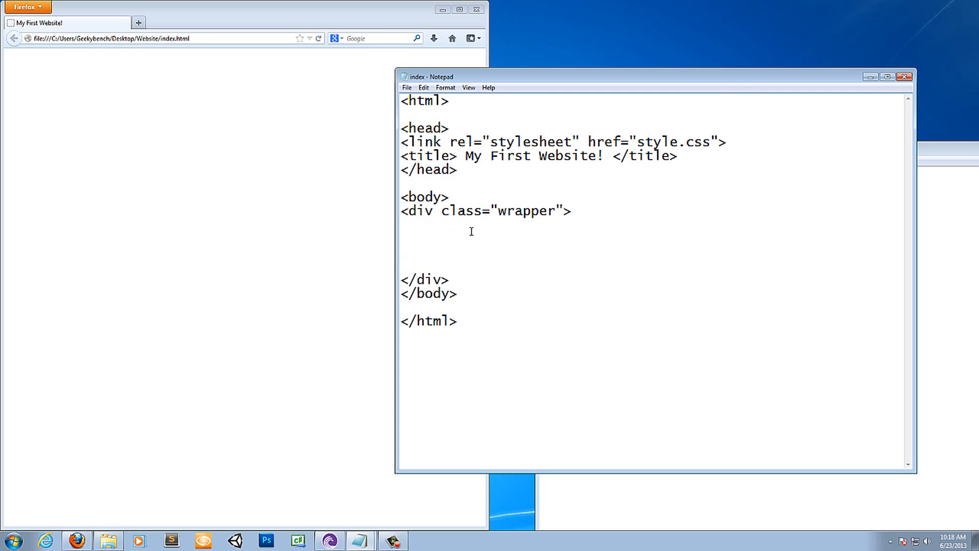
Bring style.css forward beside index.html and begin a .wrapper { rule
left_click(406, 88)
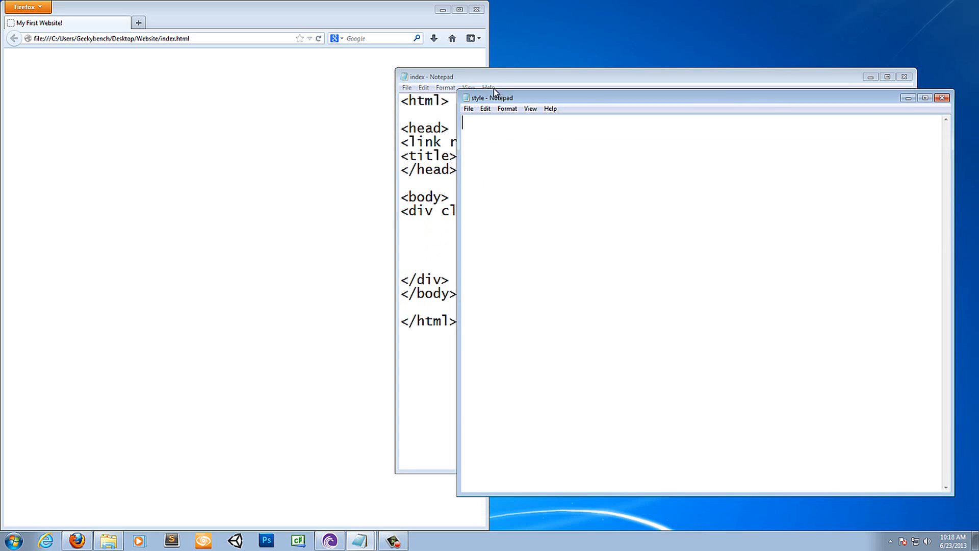
left_click_drag(493, 97, 455, 101)
type(".")
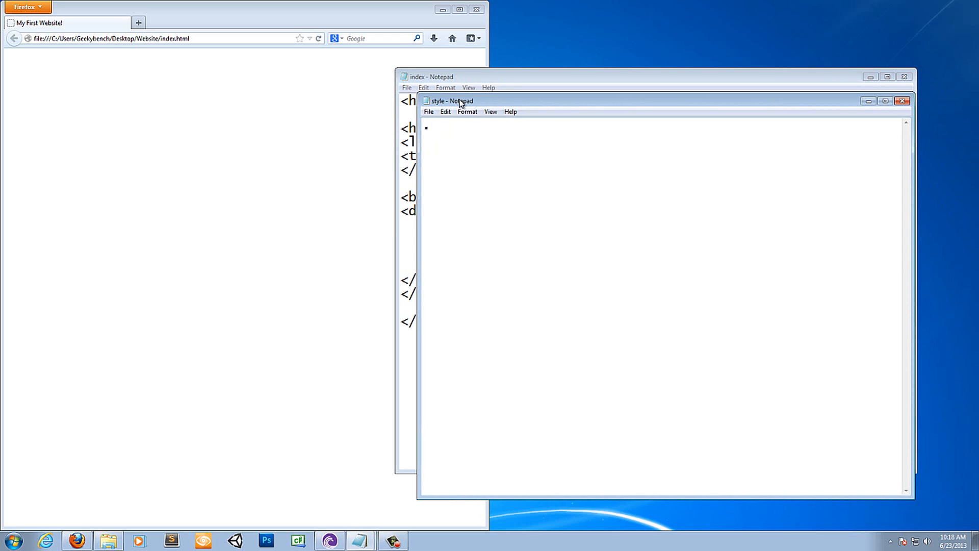
type("wrape")
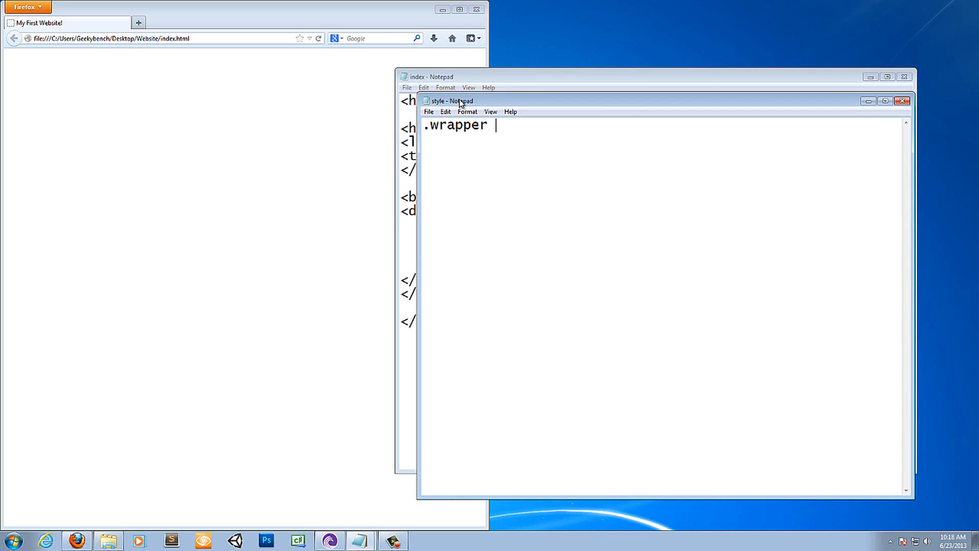
type("{")
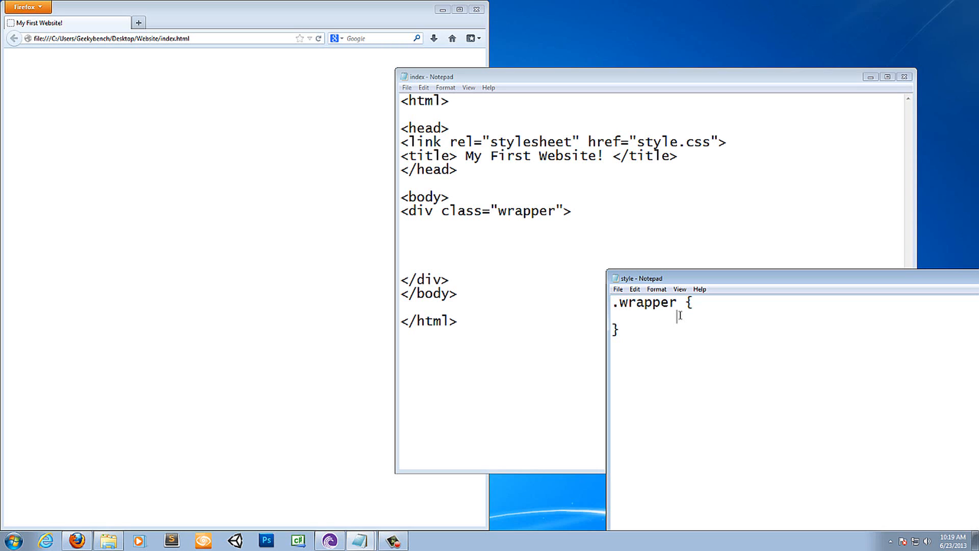
Give .wrapper a 1px solid border declaration
type("border: 1px")
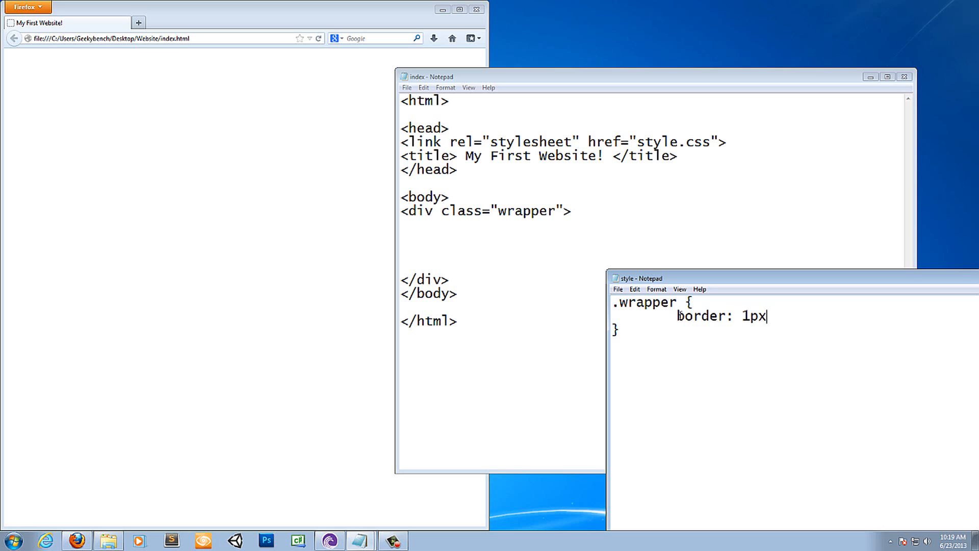
type("solid;")
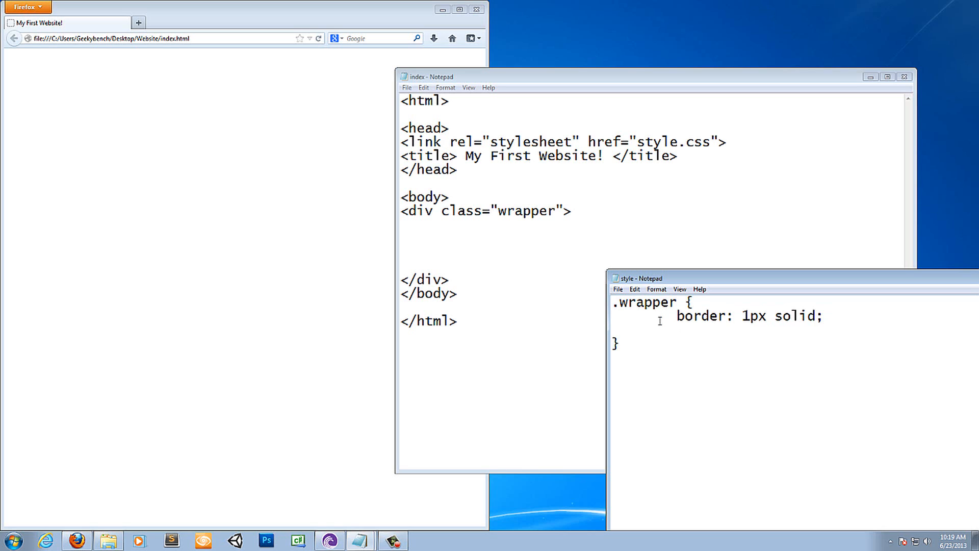
left_click(700, 331)
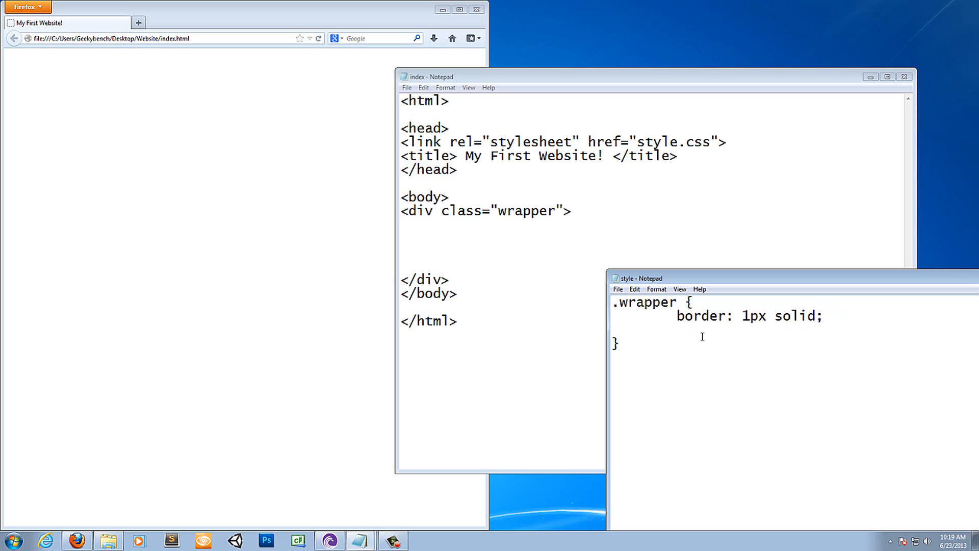
Add width: 75%; to .wrapper and start the height property on the next line
type("width:")
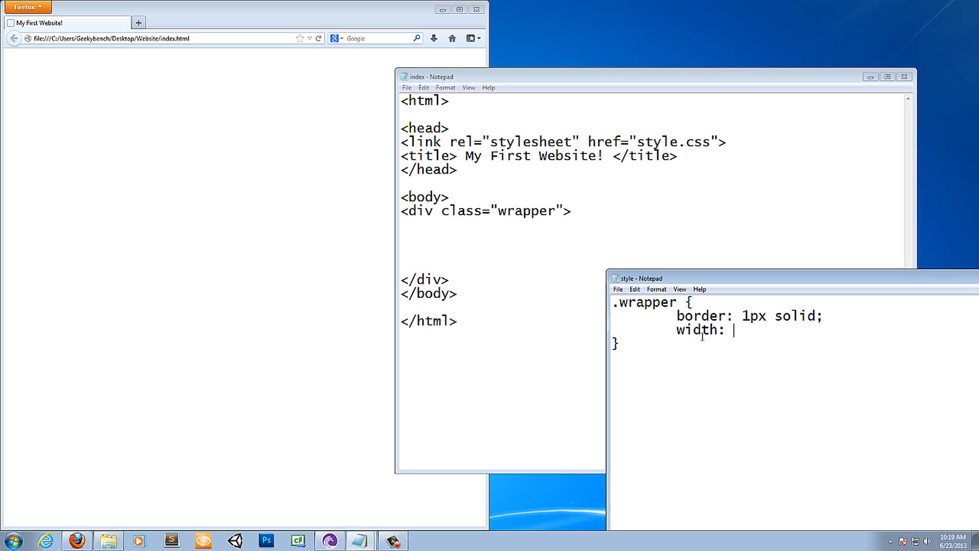
type("75")
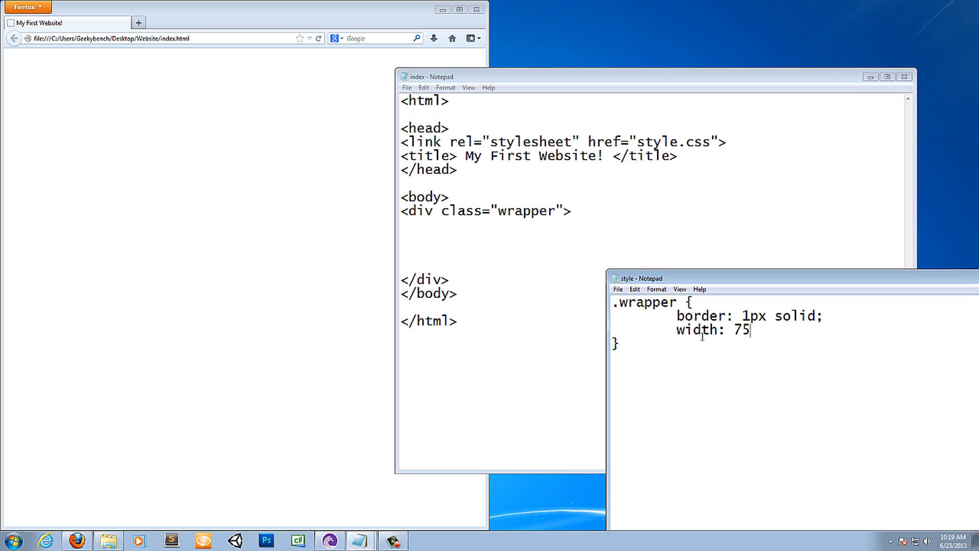
type("%;")
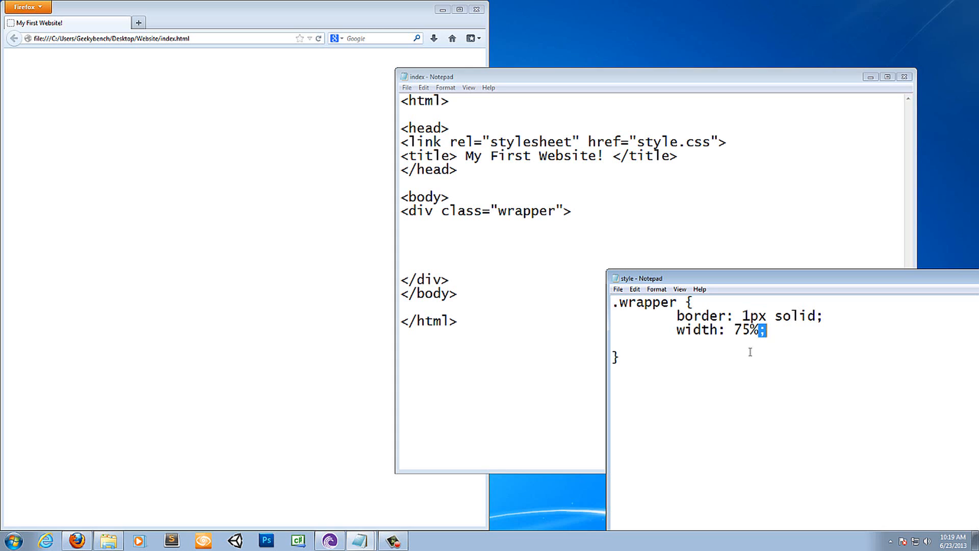
left_click(616, 357)
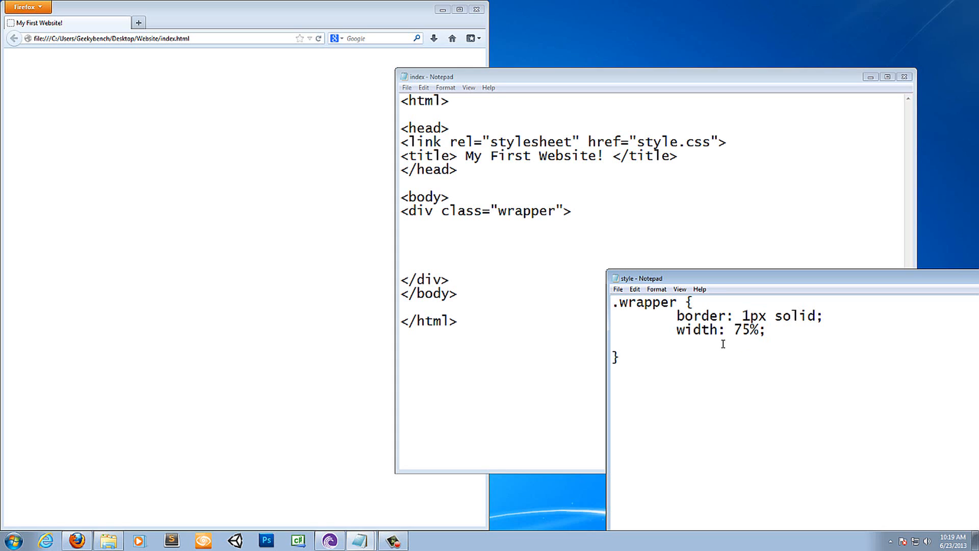
type("height: 90%;")
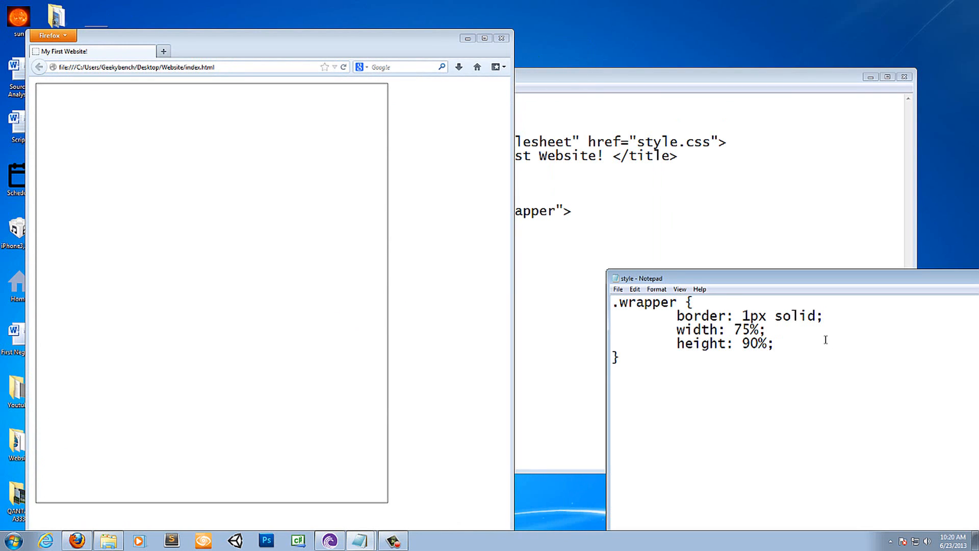
Add margin: 0 auto to centre the wrapper, then return to index.html
type("mar")
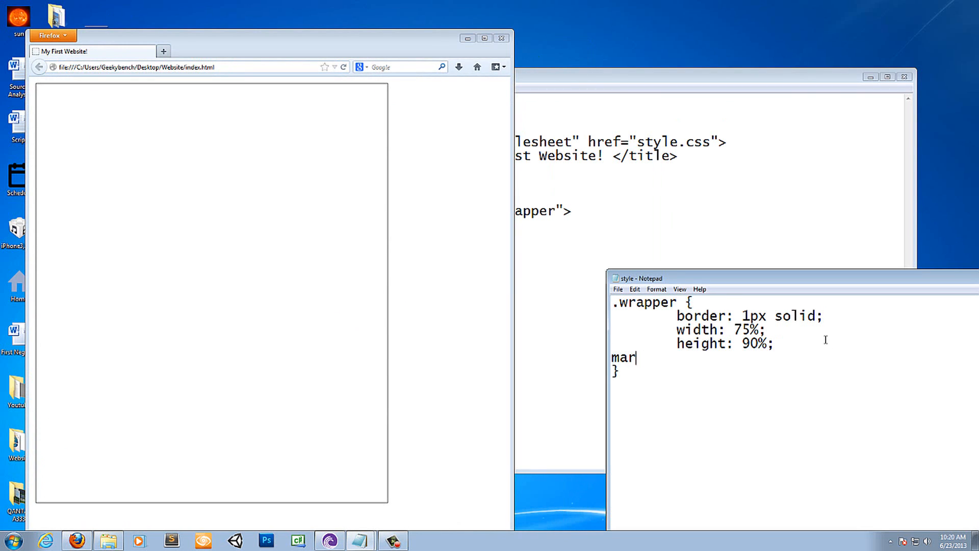
type("g")
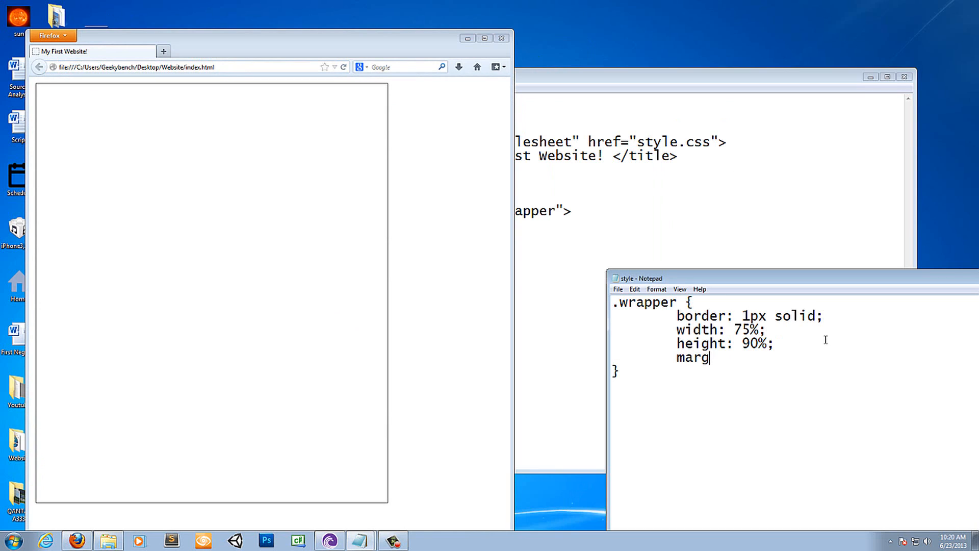
type("in")
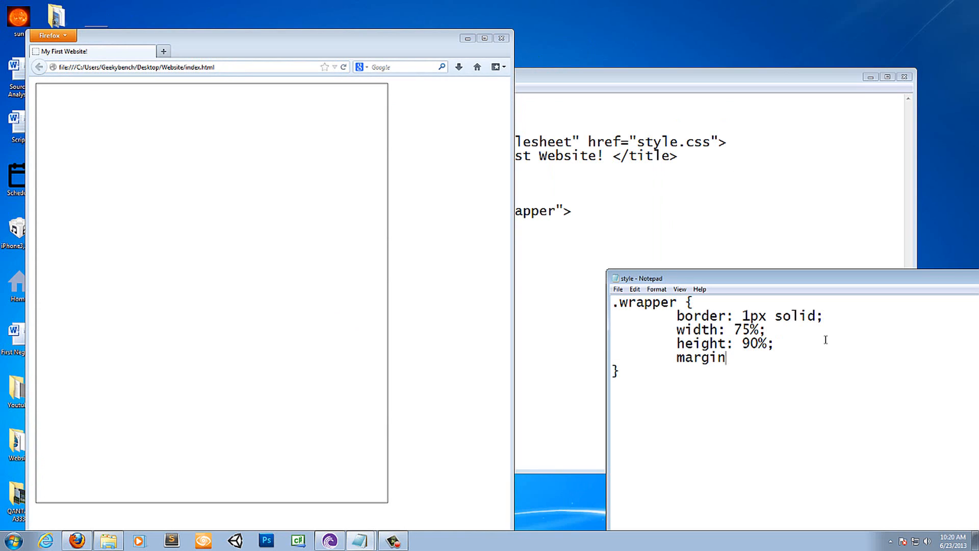
type(": 0 auto")
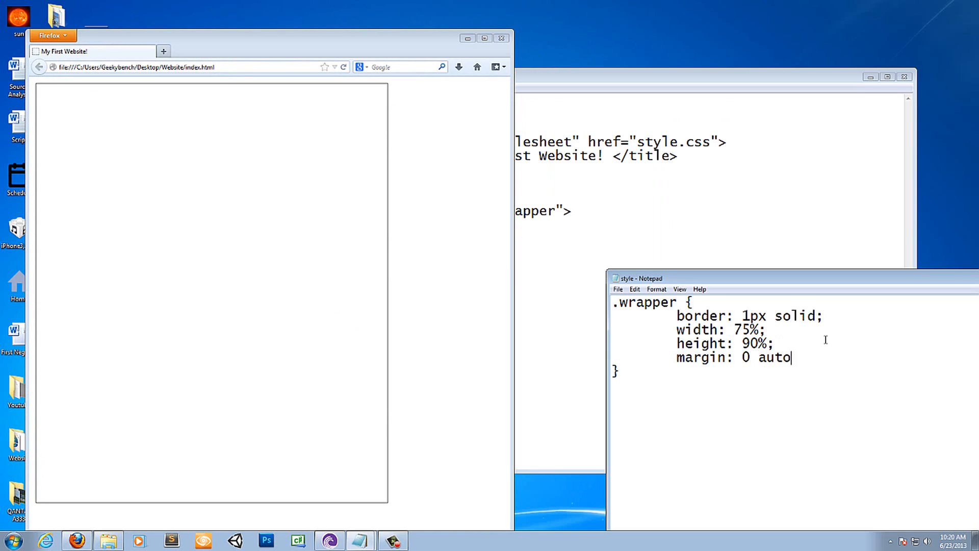
left_click(618, 289)
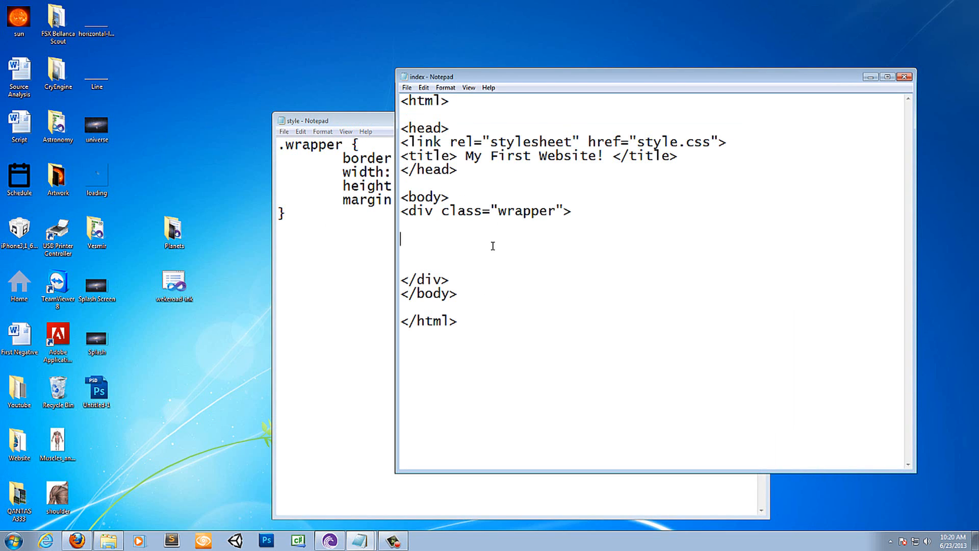
Write the opening tag <div class="header"> inside the wrapper
type("<")
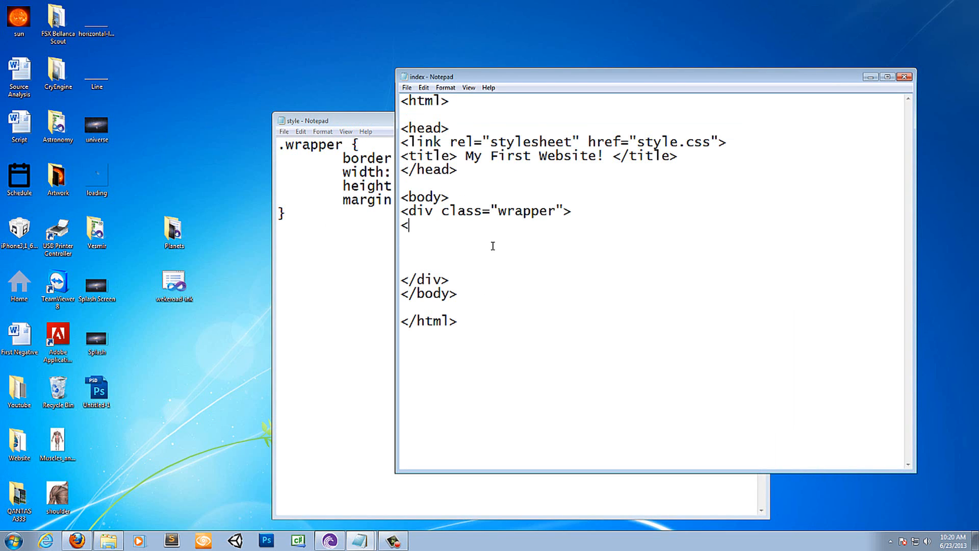
type("div cl")
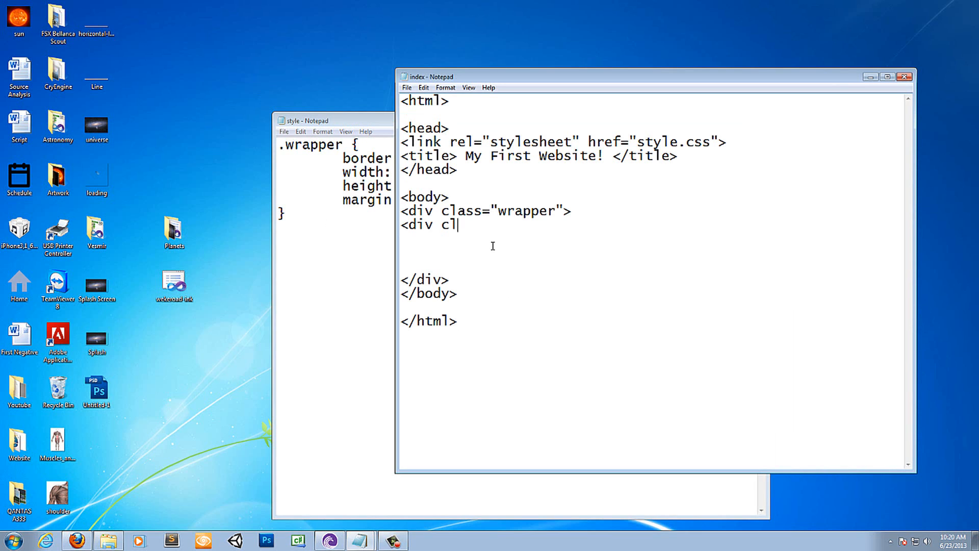
type("ass")
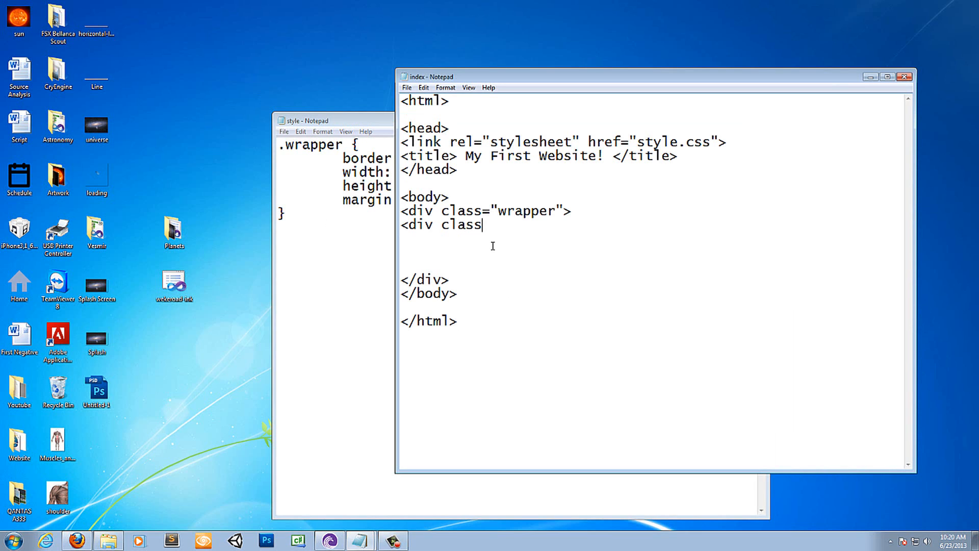
type("=\"h")
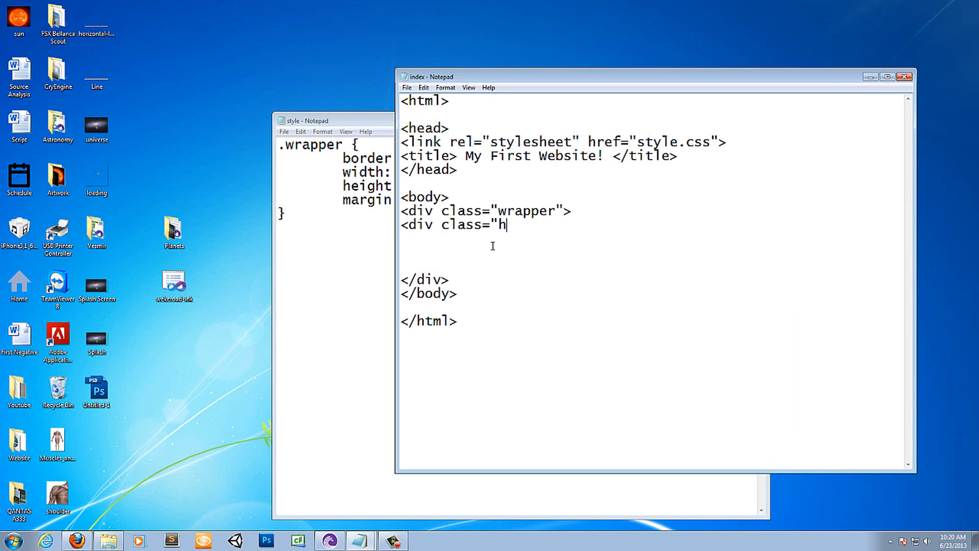
type("eader\"?>")
type("<")
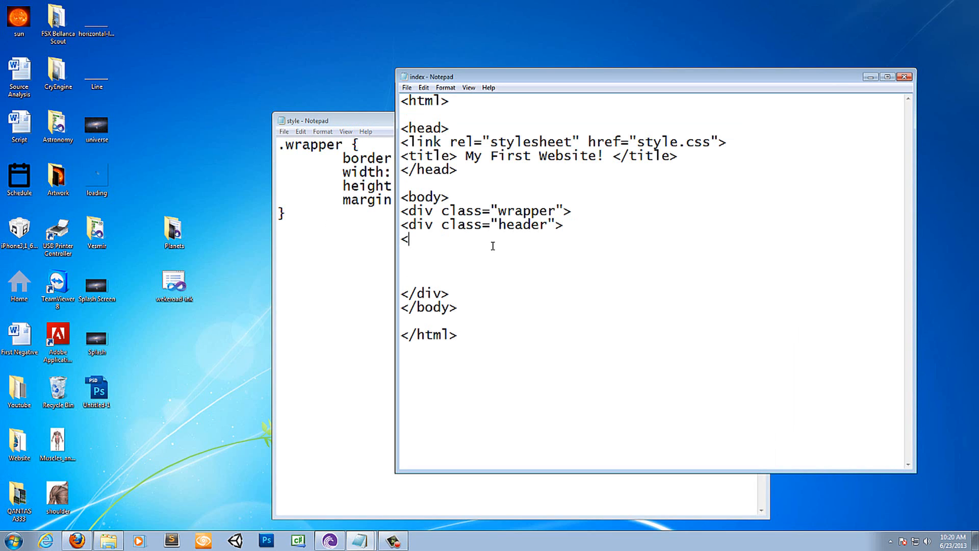
Close the header div and start its title text 'Geekyb…'
type("/")
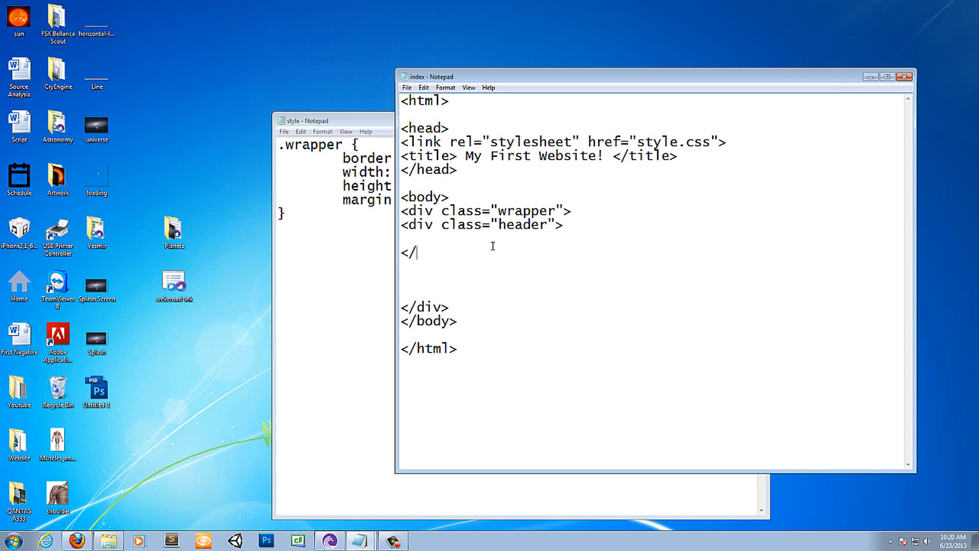
type("div>")
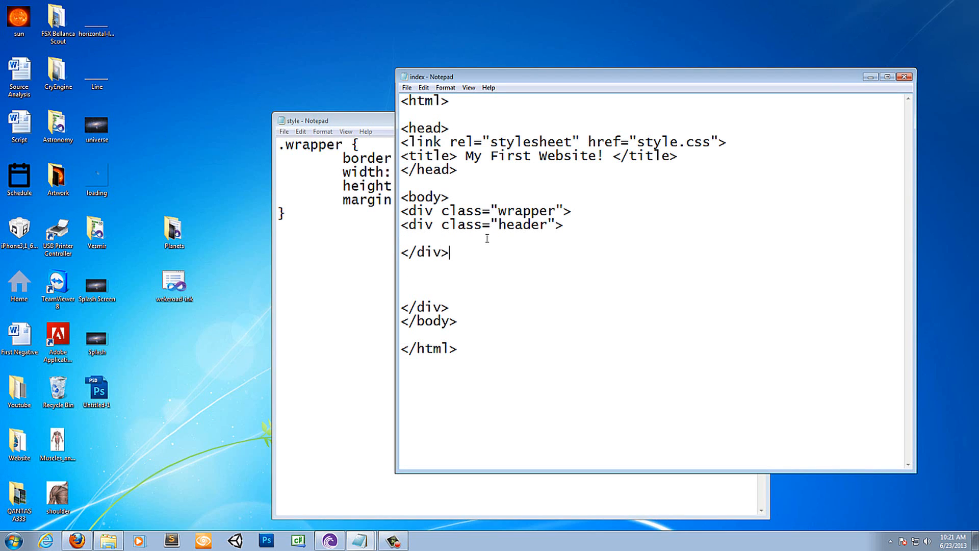
type("Geekyb")
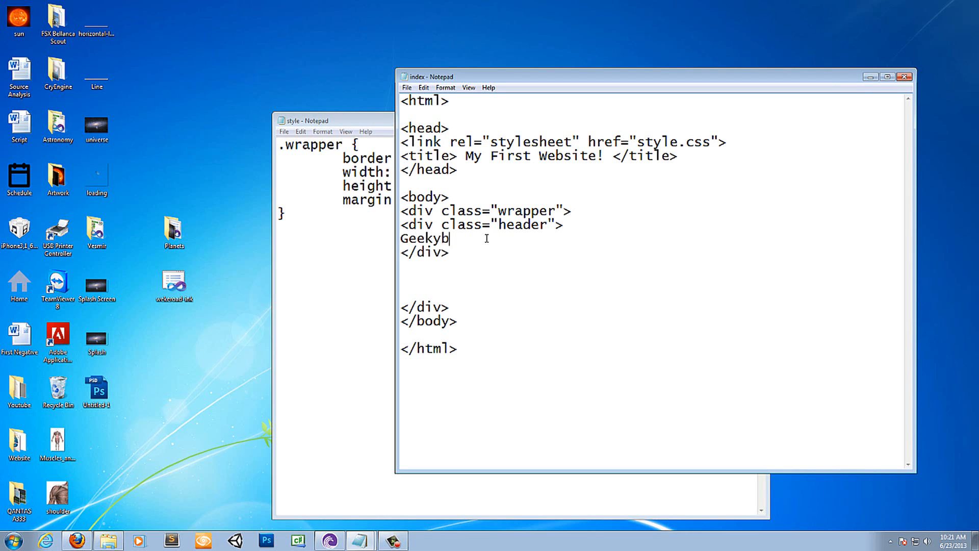
Check the bordered wrapper and header text in Firefox, then return to style.css
left_click(407, 87)
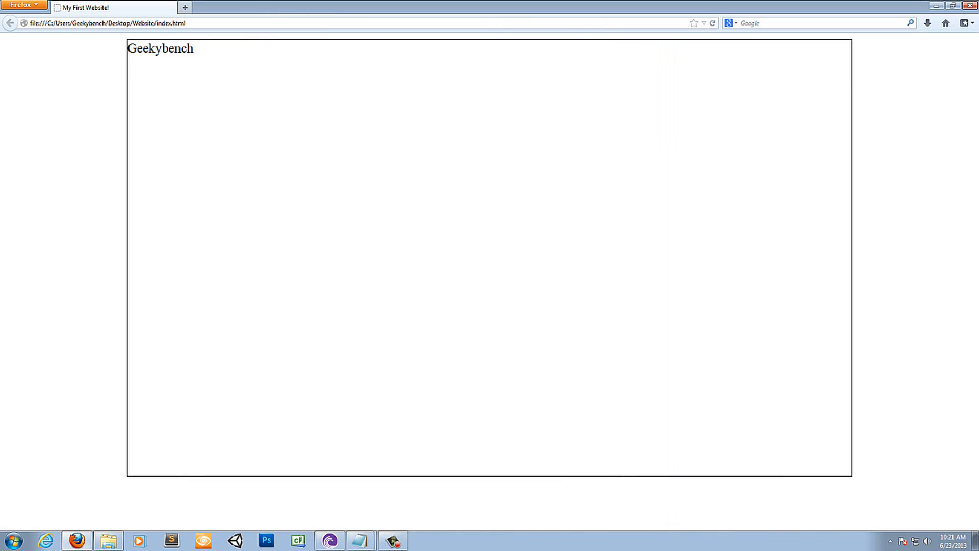
mouse_move(360, 540)
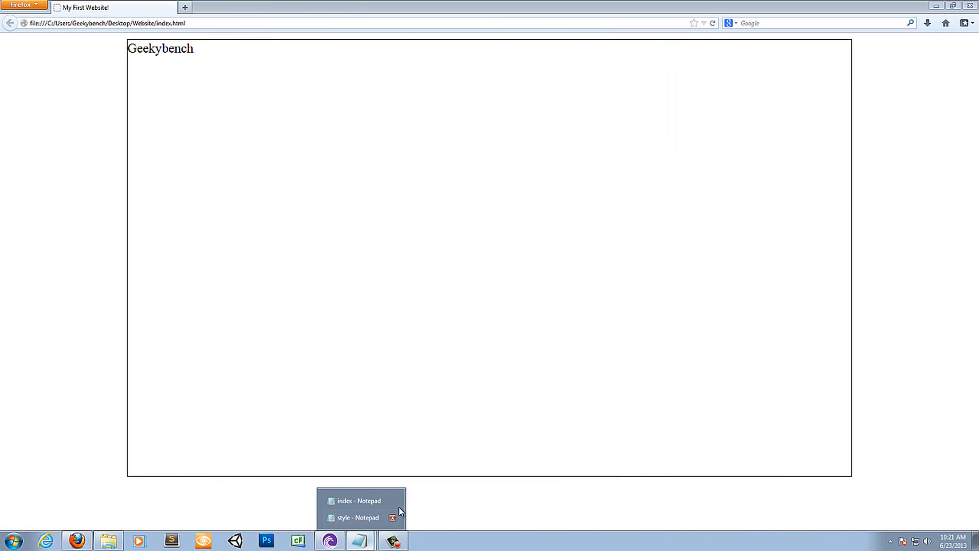
left_click(355, 517)
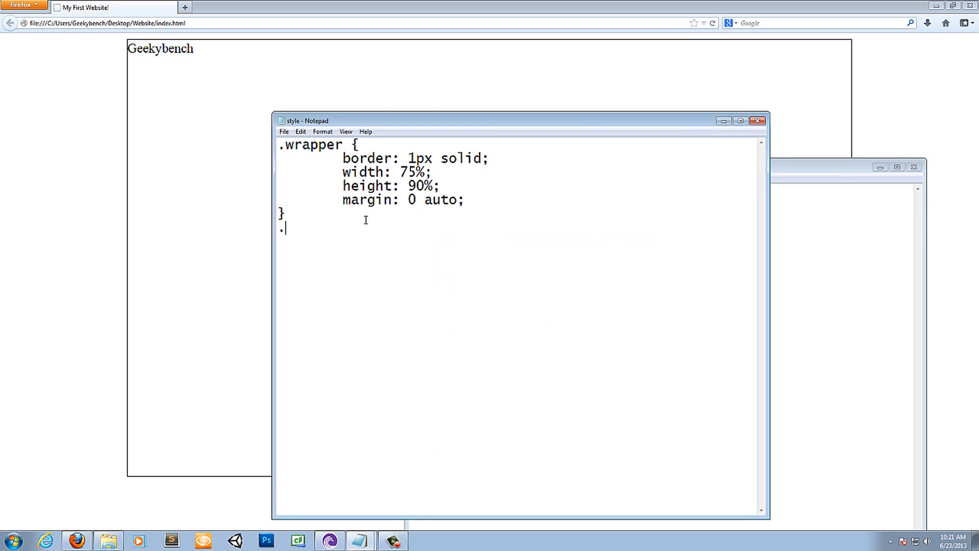
Start a .header rule with font-family ending in sans-serif
type("header {")
type("}")
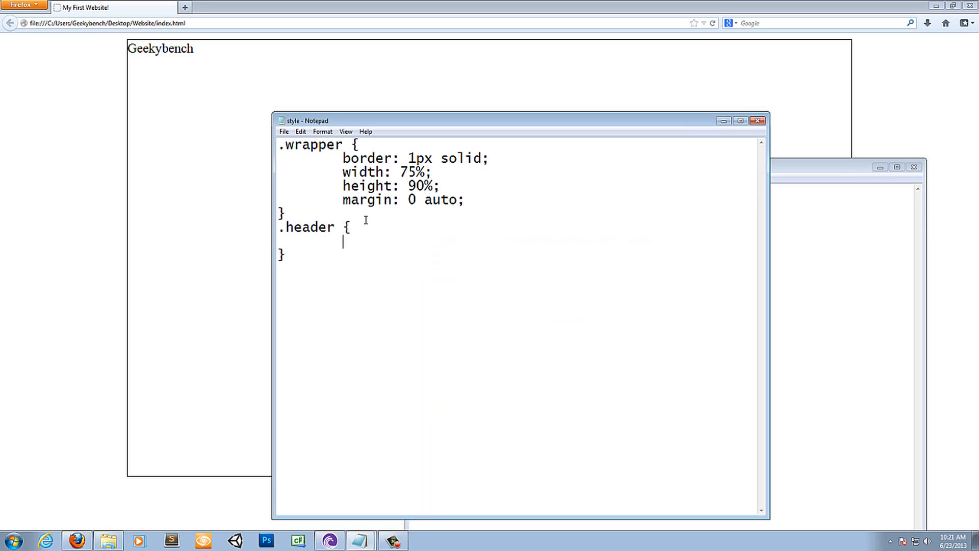
type("font-f")
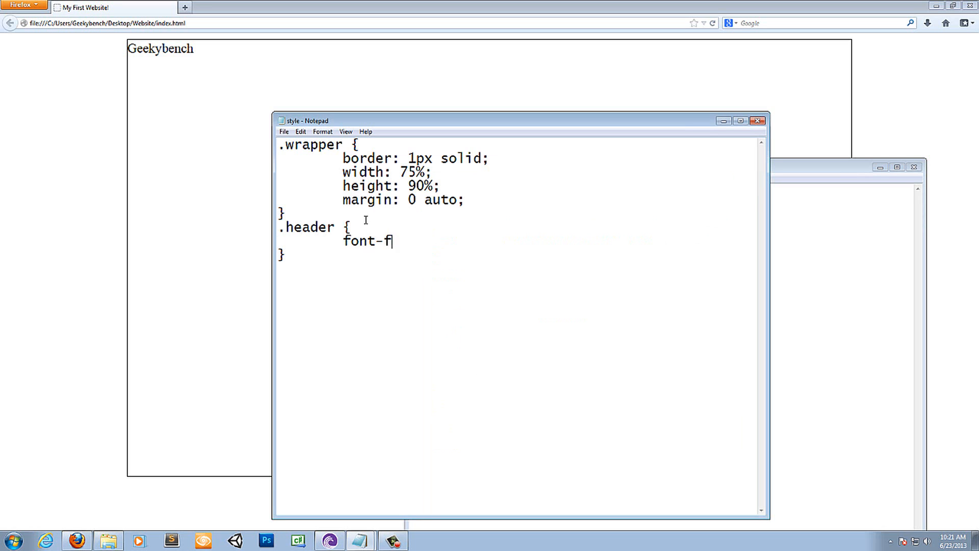
type("amily")
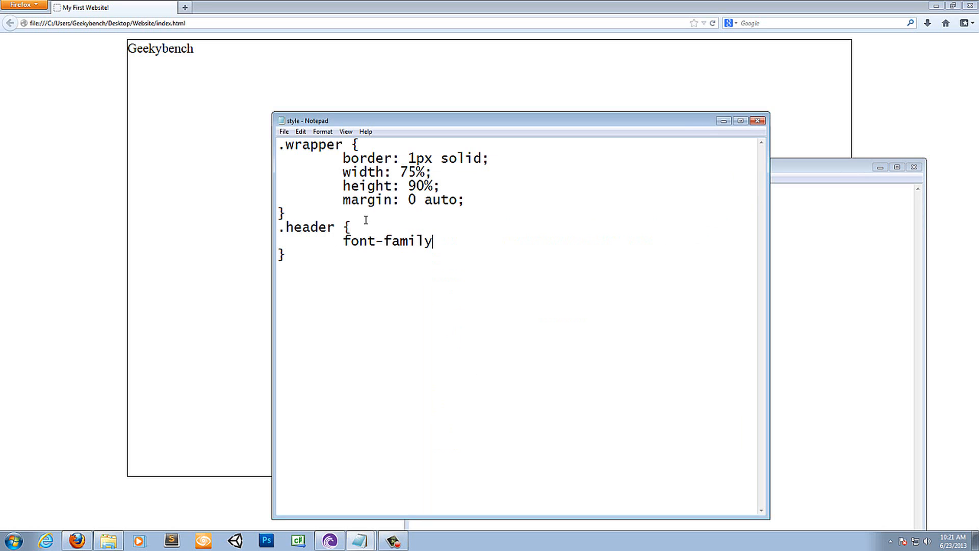
type(": Century Goth")
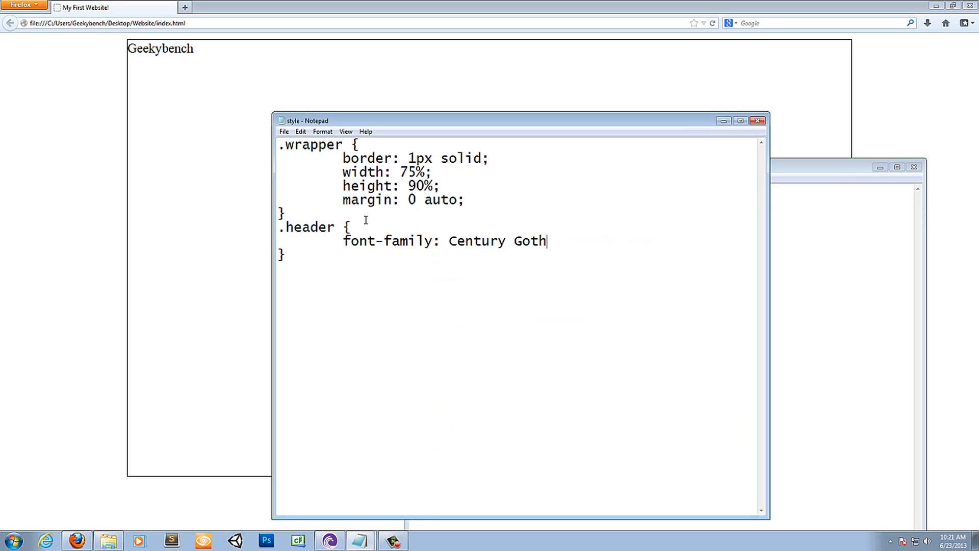
type("sans-")
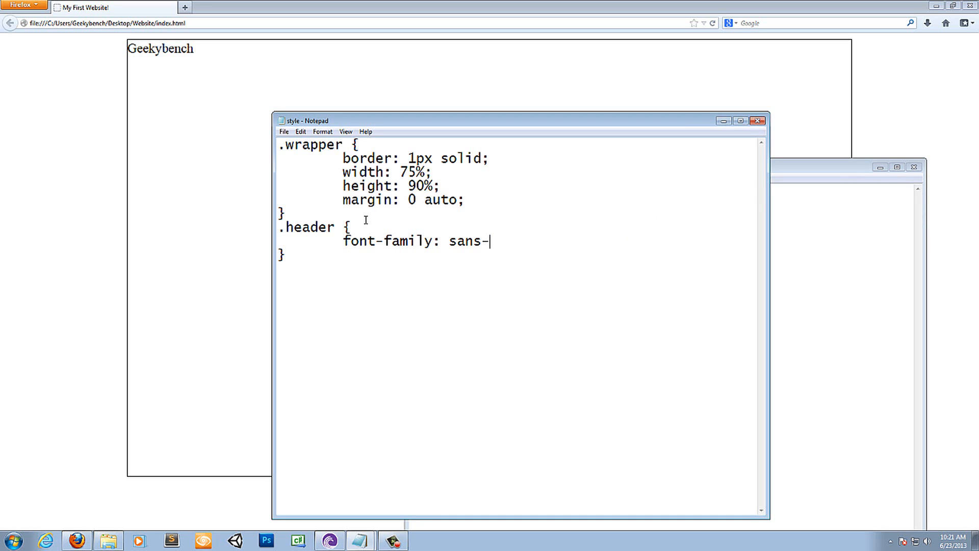
type("serif;")
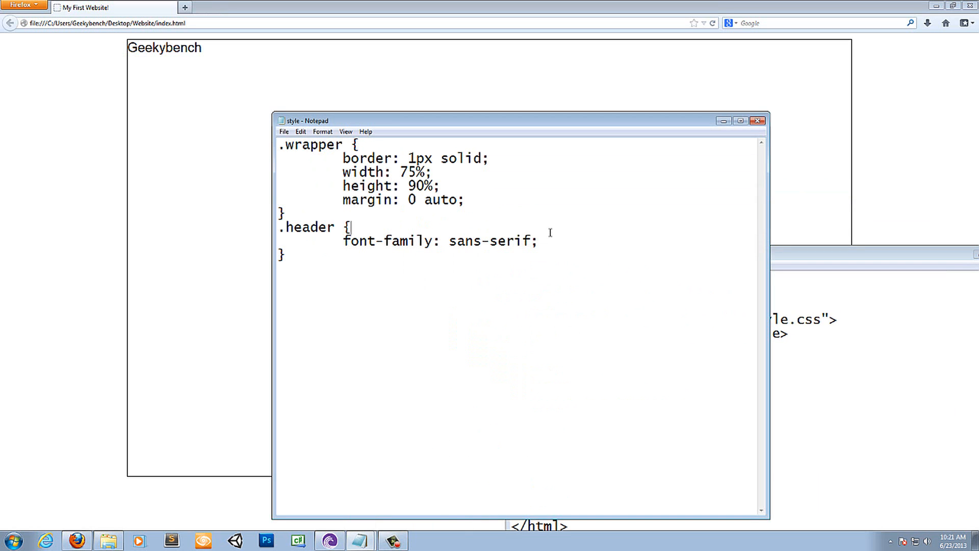
Give the header rule font-size: 40px; on a new line
key("enter")
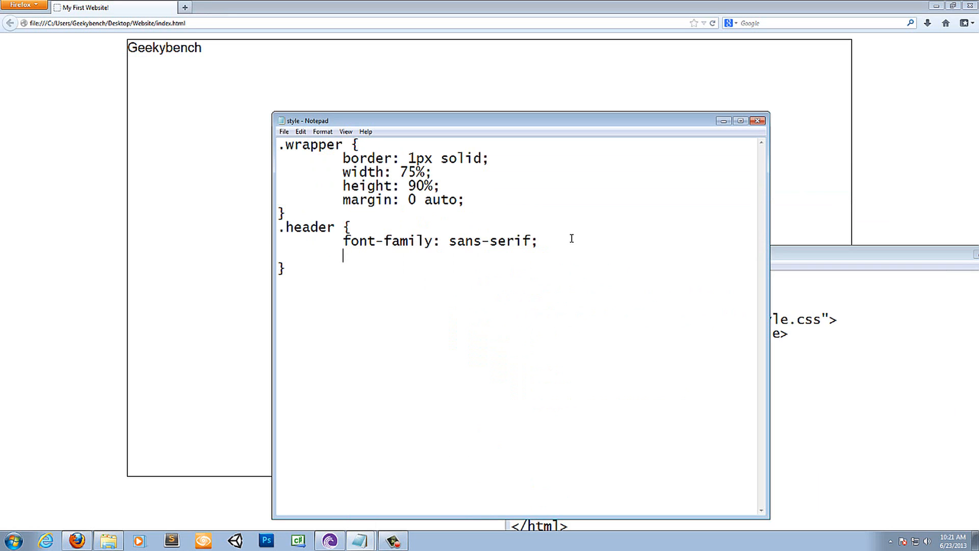
type("font")
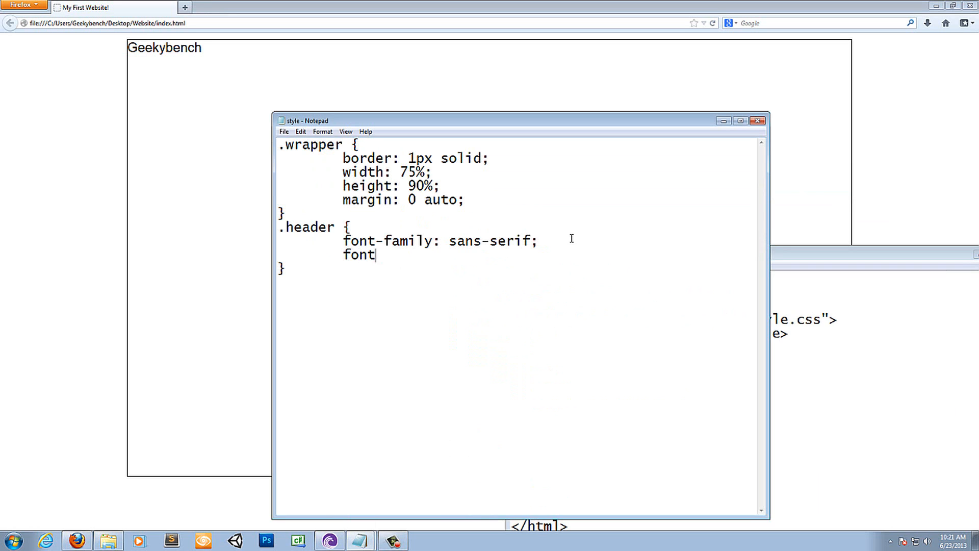
type("-size:")
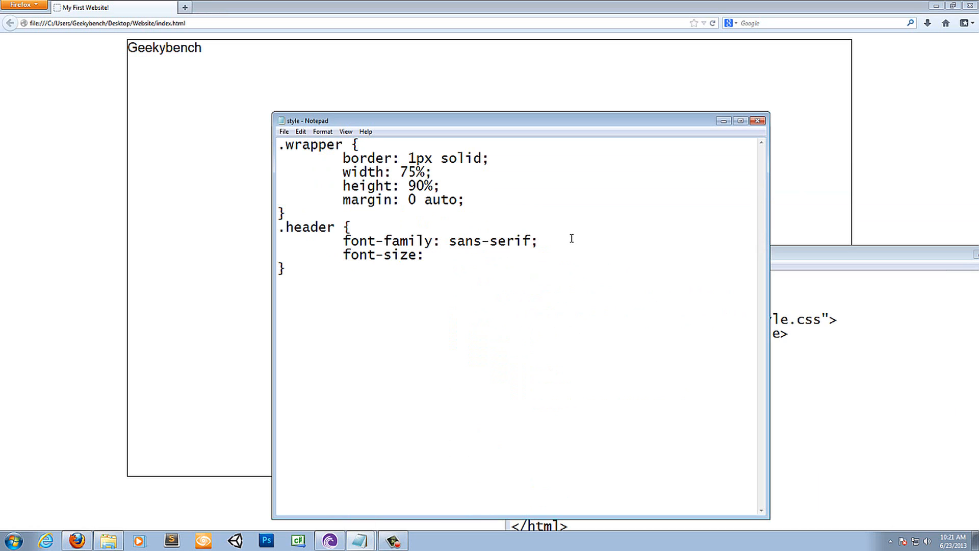
type("40px;")
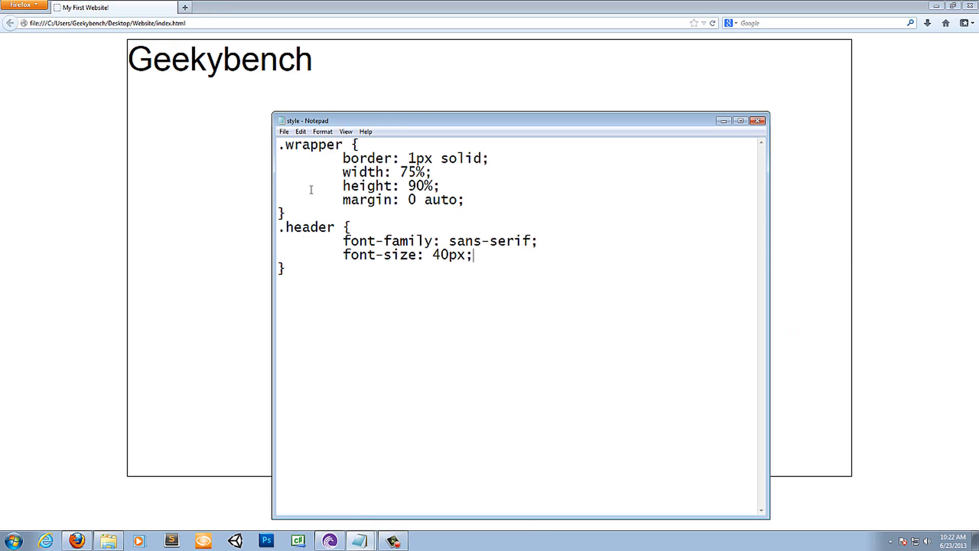
Back in style.css, add border-bottom: 1px solid to the .header rule
left_click(407, 180)
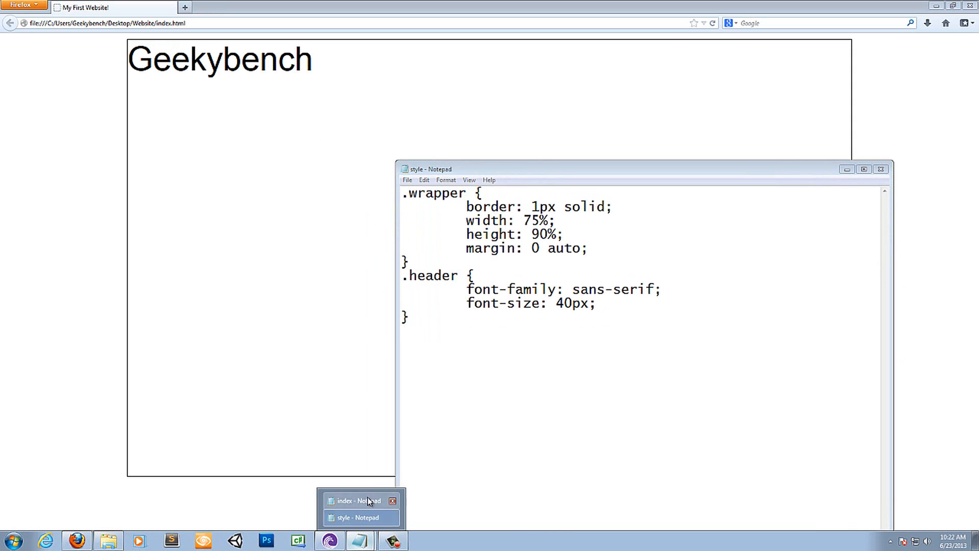
left_click(355, 501)
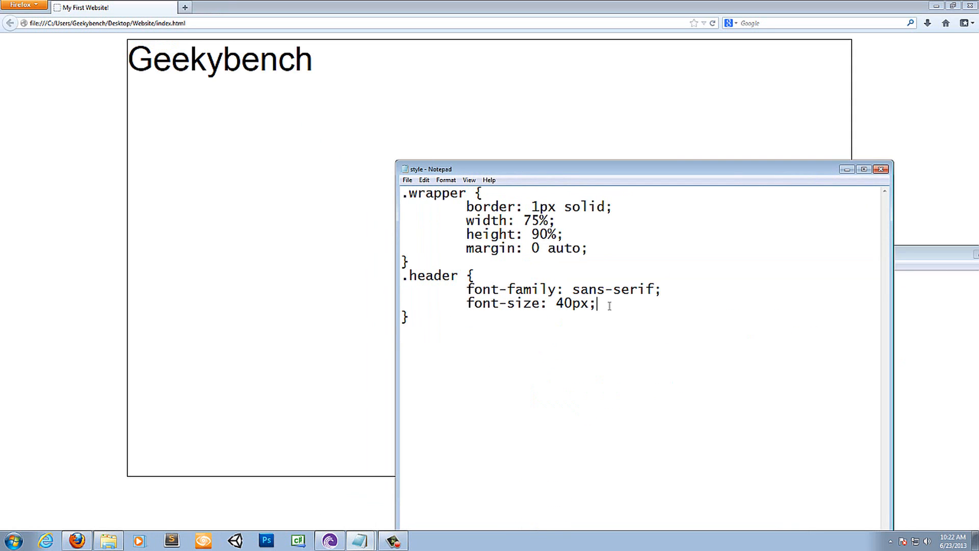
type("bord")
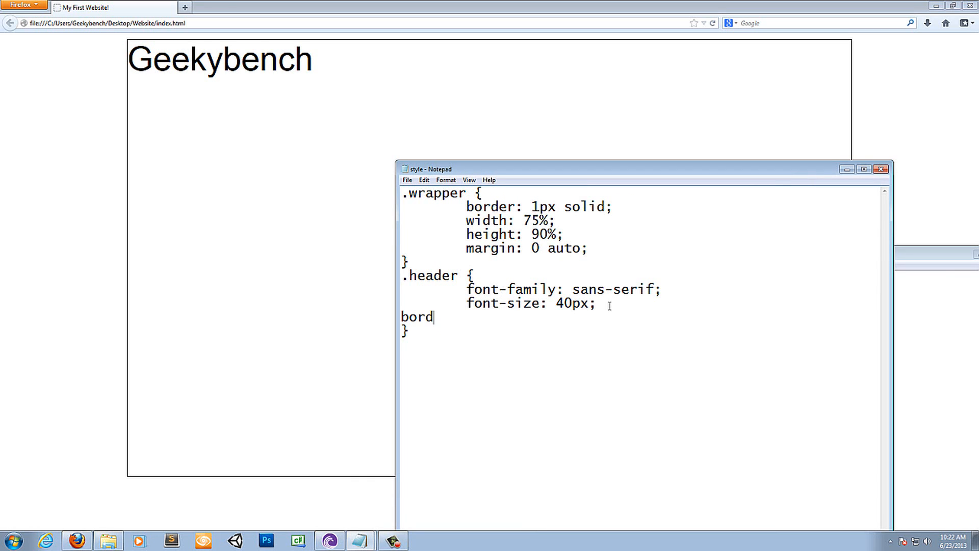
type("e")
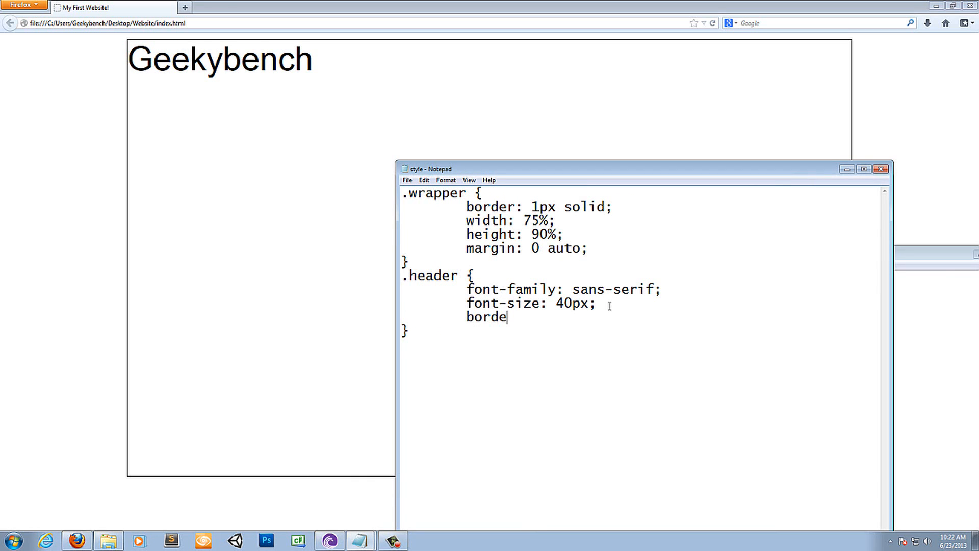
type("r-bottom:")
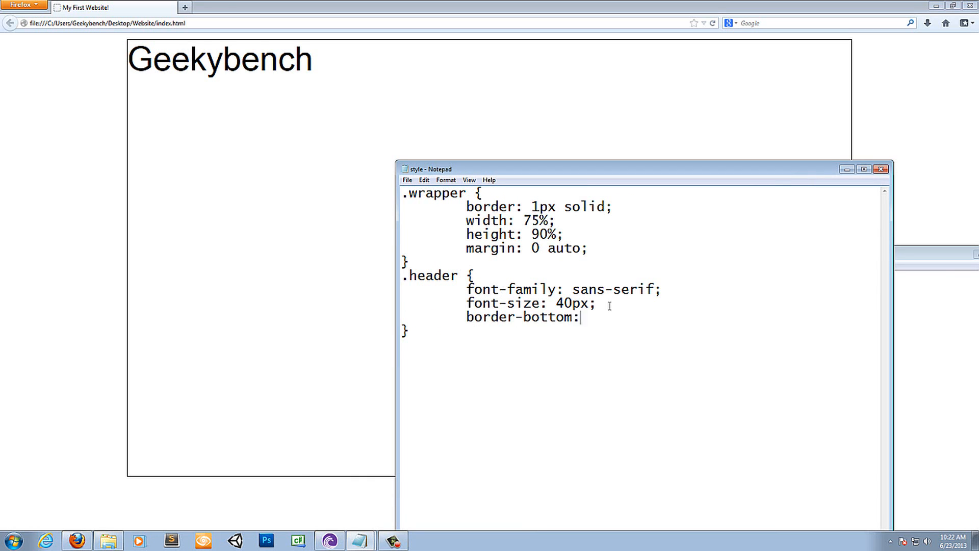
type("1px solid;")
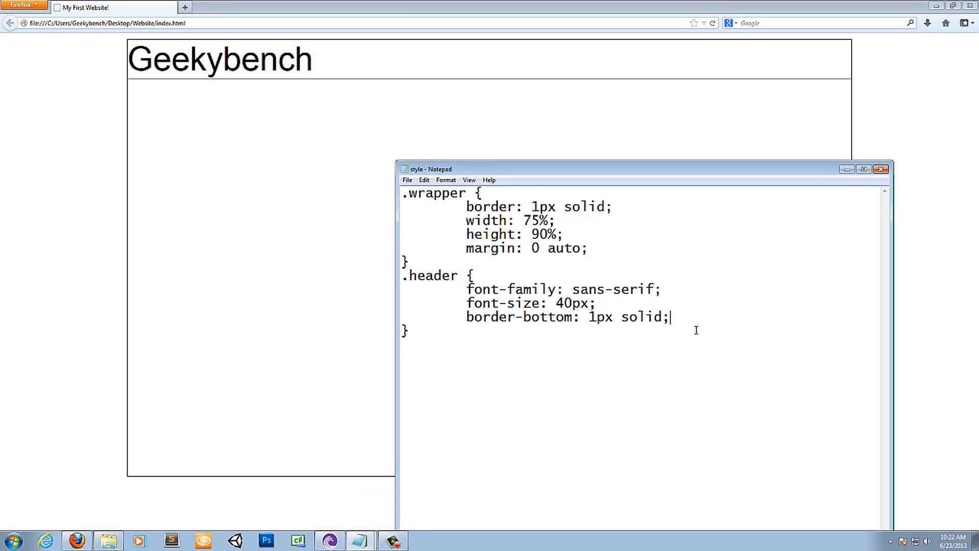
Add padding: 10px to the .header rule
type("padi")
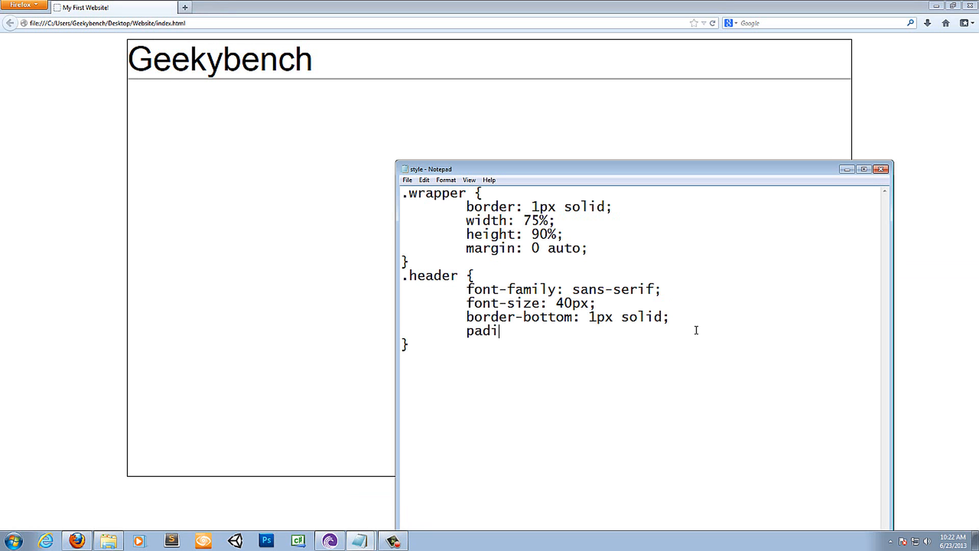
type("ng")
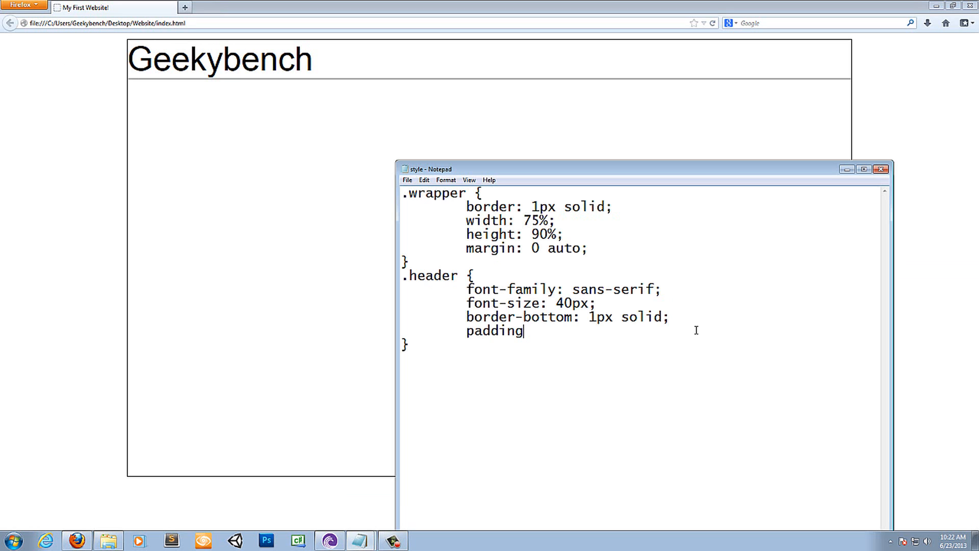
type(": 1p")
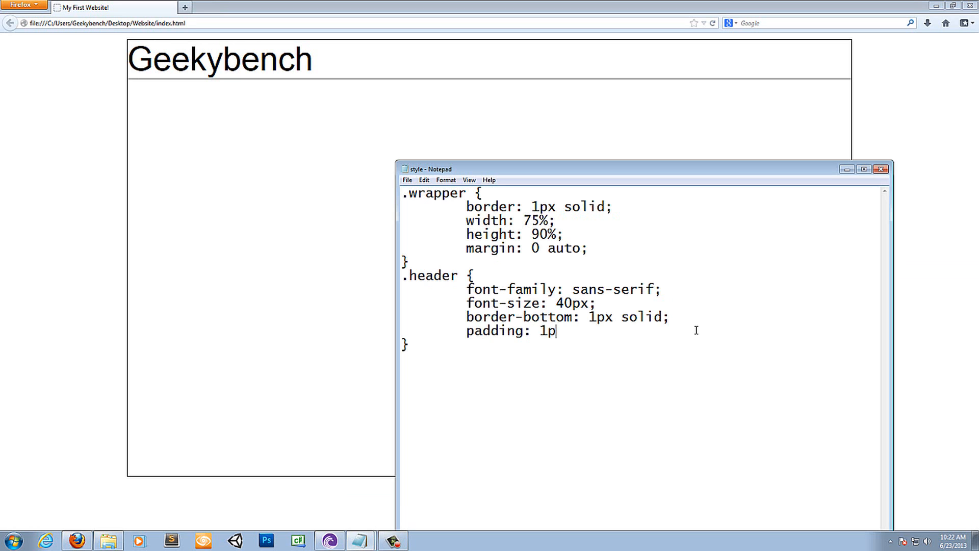
type("0")
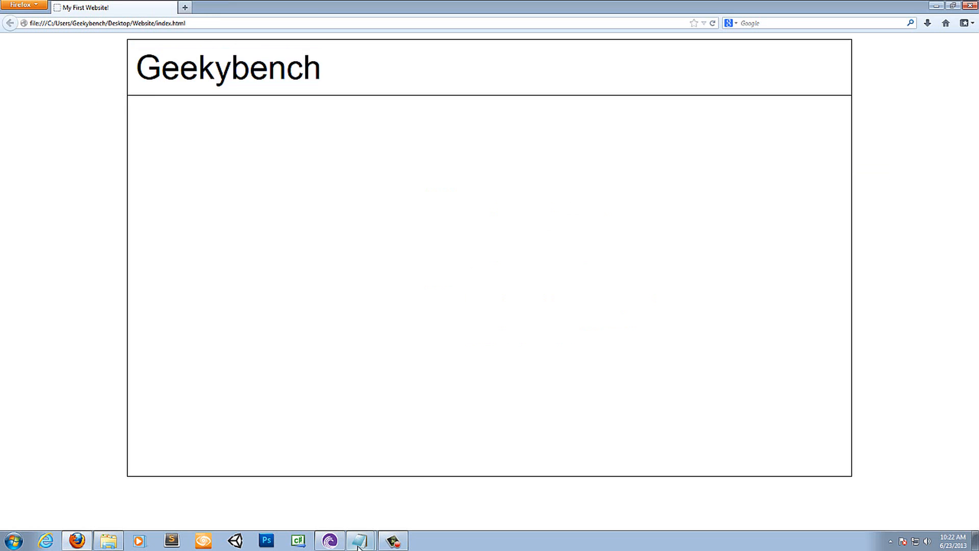
left_click(359, 540)
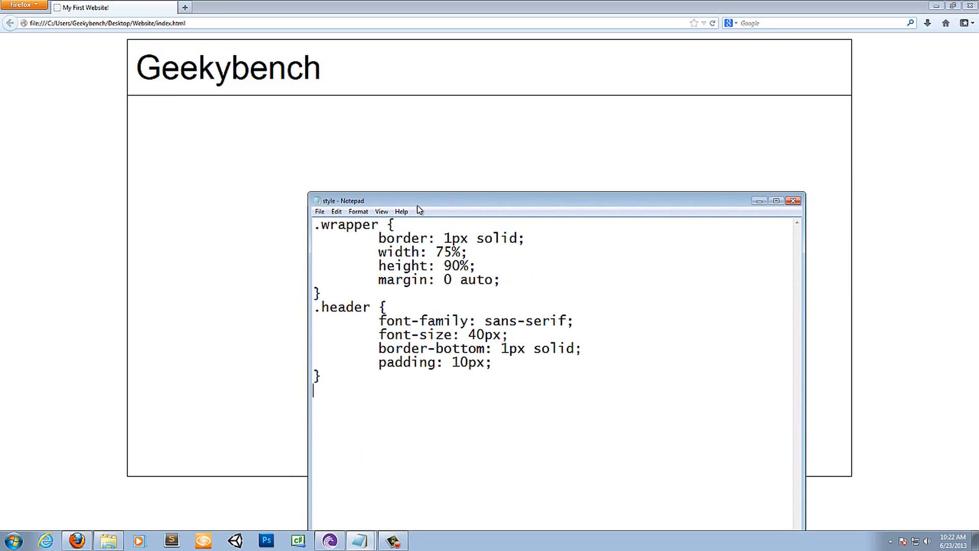
left_click_drag(418, 200, 403, 190)
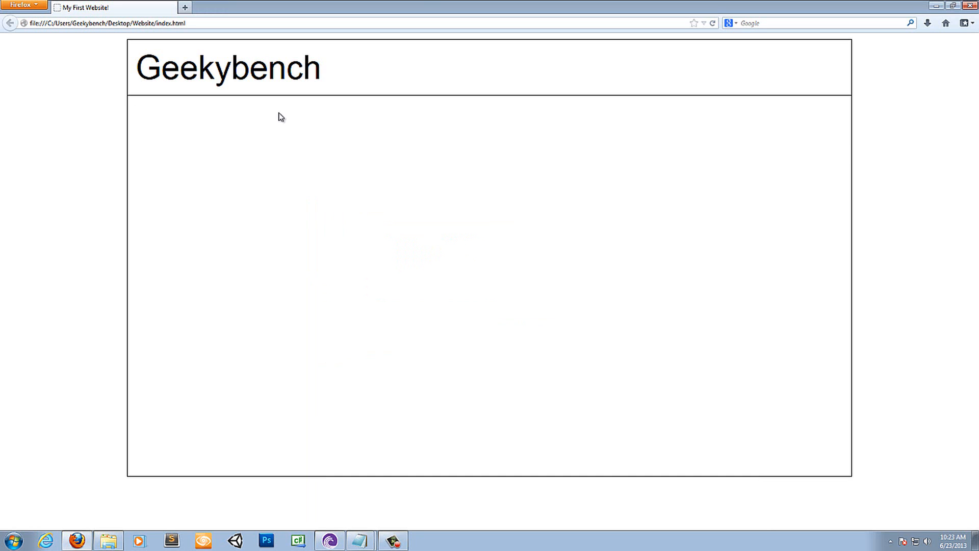
mouse_move(192, 111)
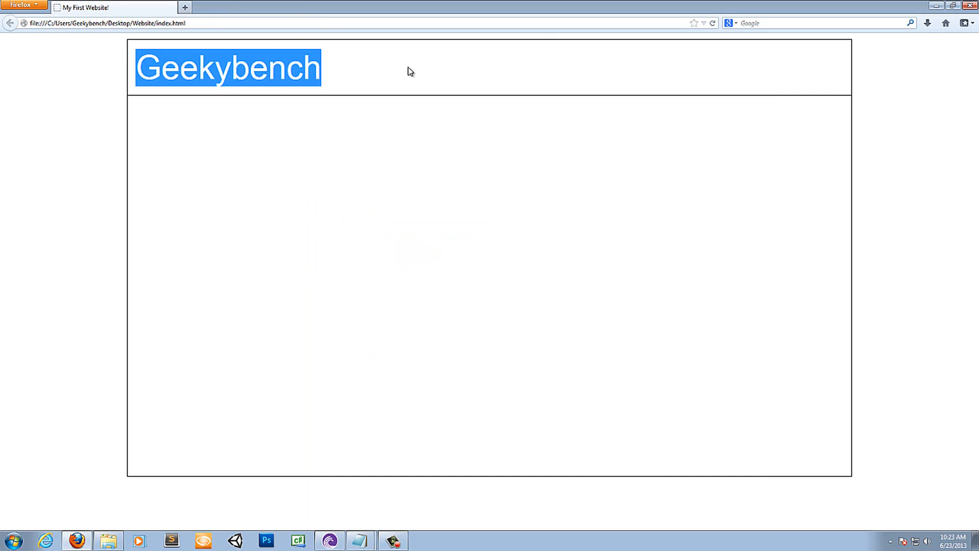
mouse_move(271, 397)
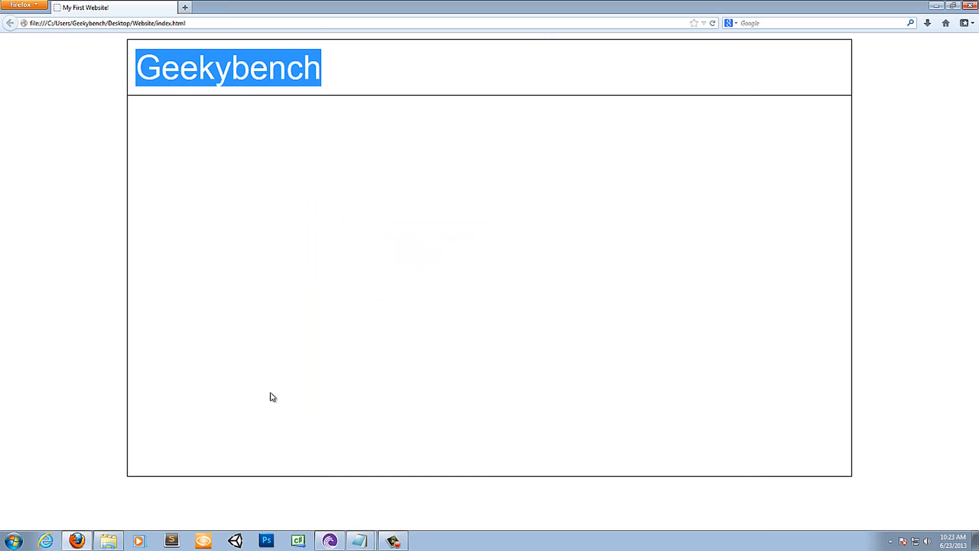
left_click(285, 355)
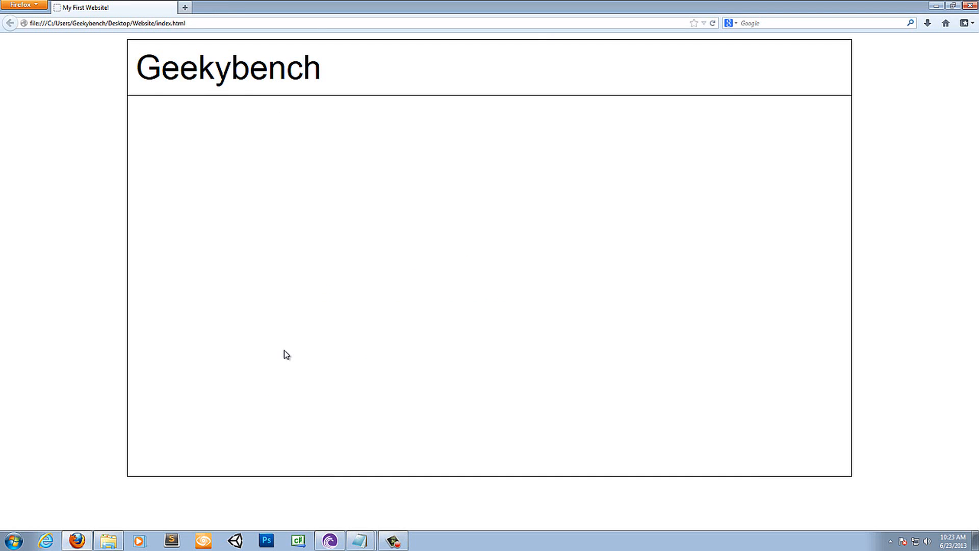